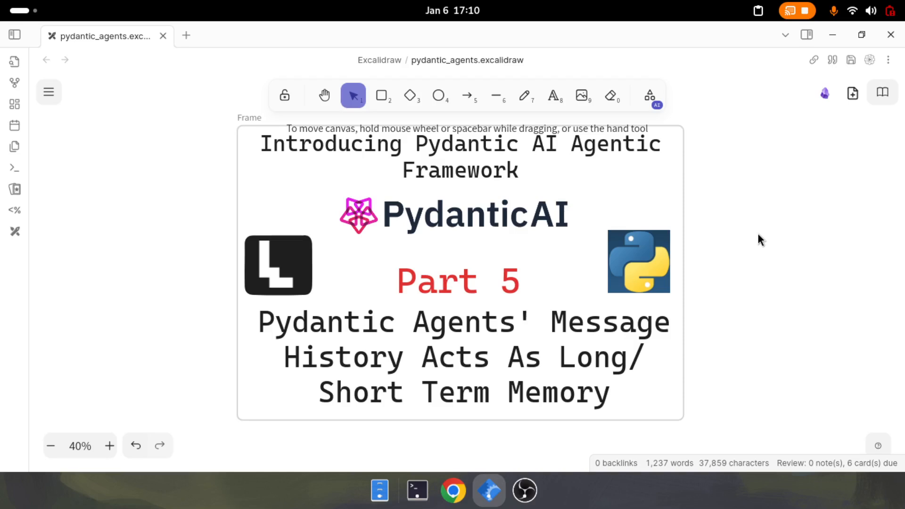
Step: Scroll from the Part 5 title frame down to the all_messages()/new_messages()/message_history frame
scroll(down, 3)
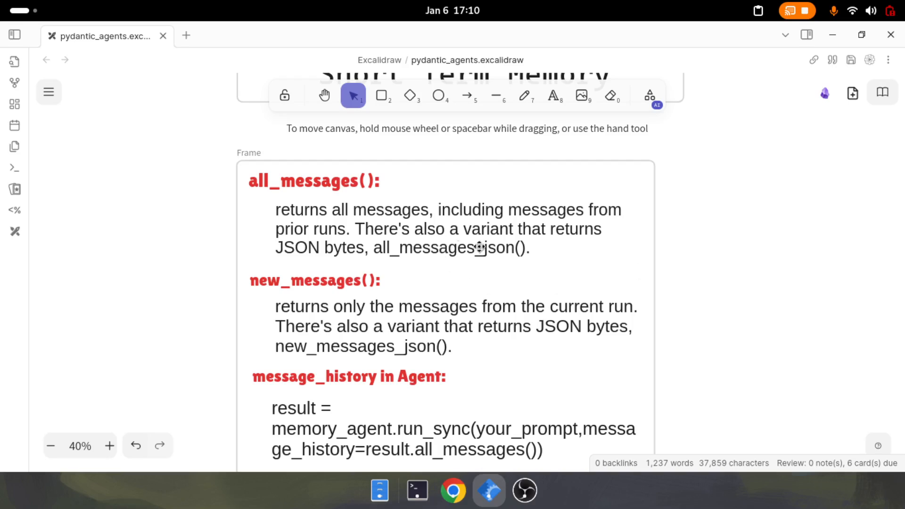
mouse_move(353, 278)
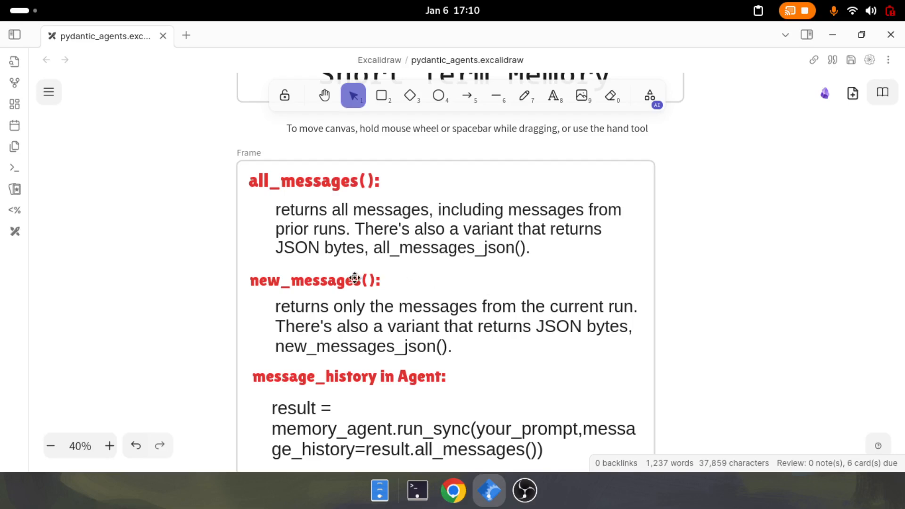
mouse_move(402, 349)
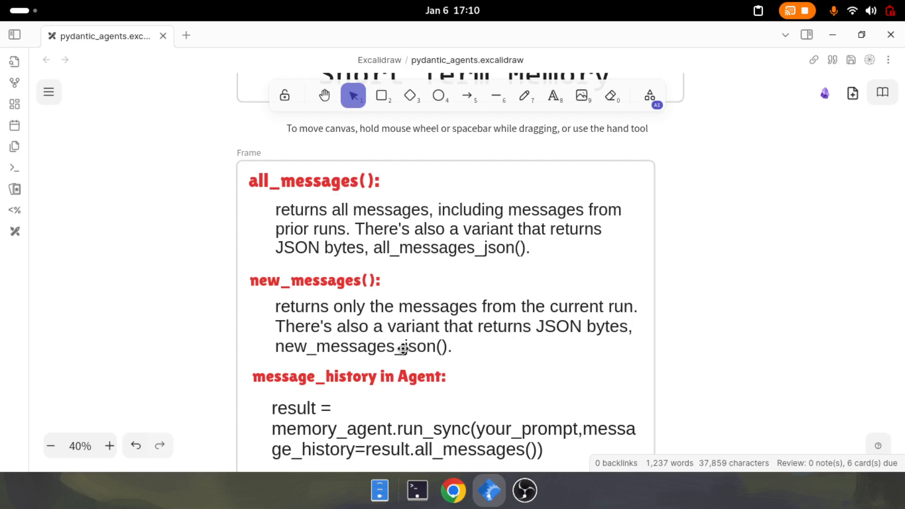
mouse_move(407, 244)
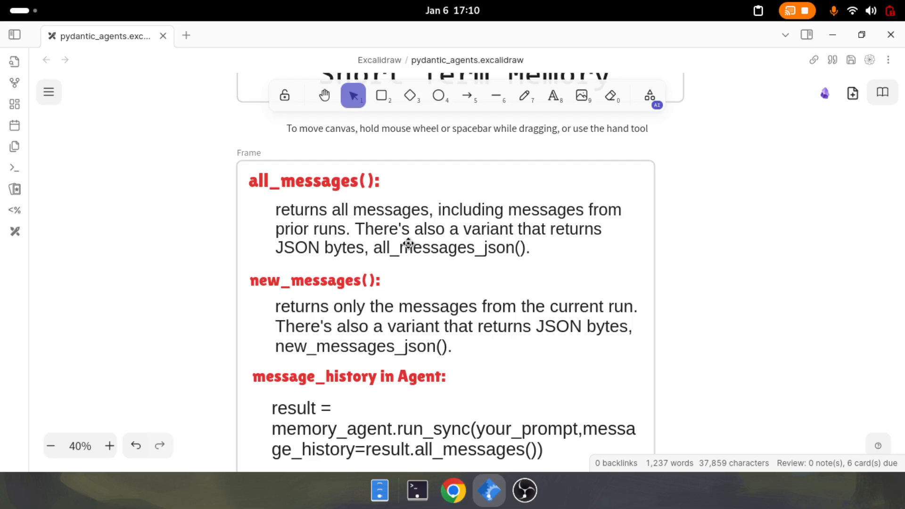
mouse_move(403, 296)
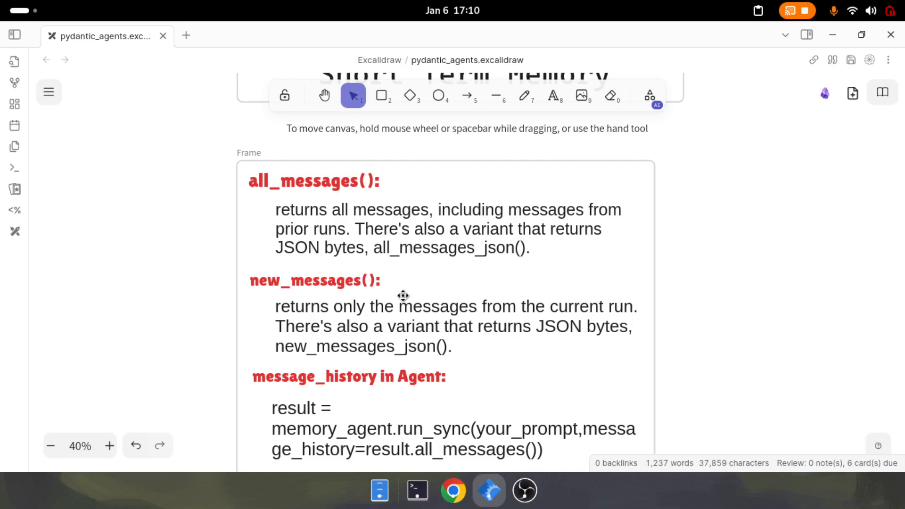
mouse_move(375, 223)
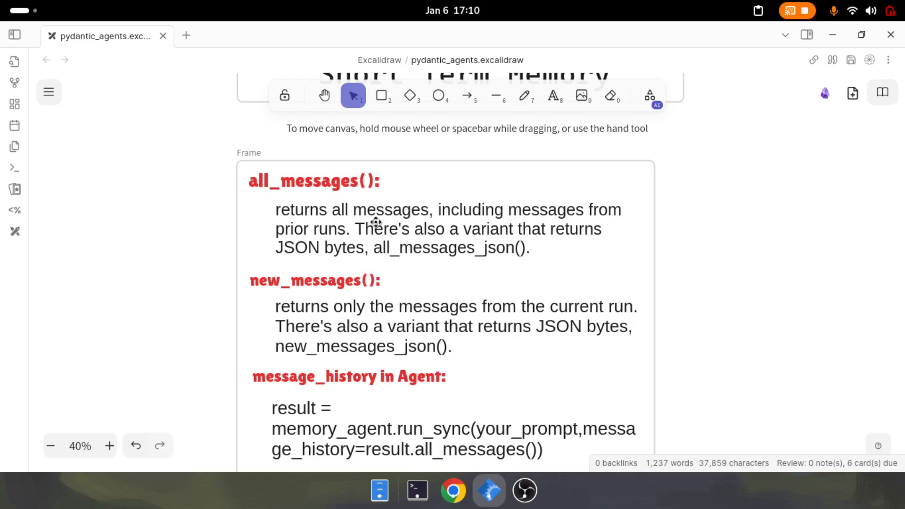
scroll(down, 3)
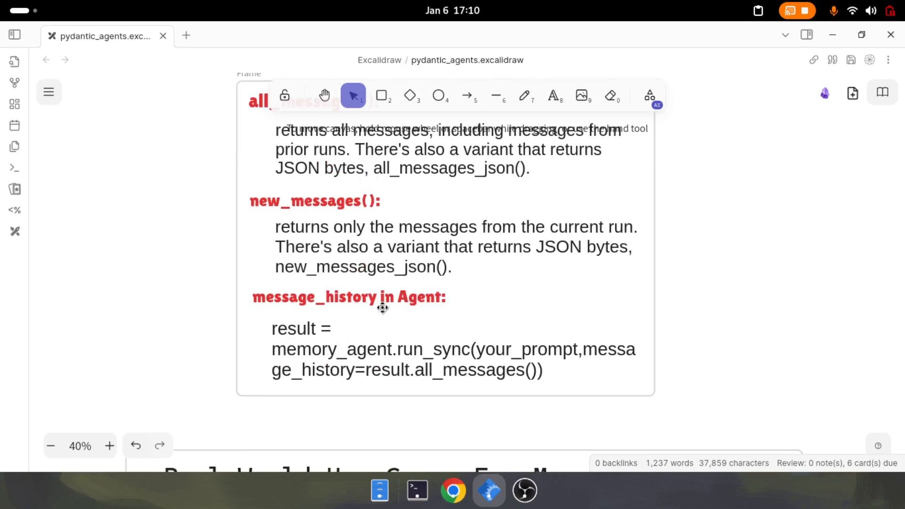
mouse_move(625, 357)
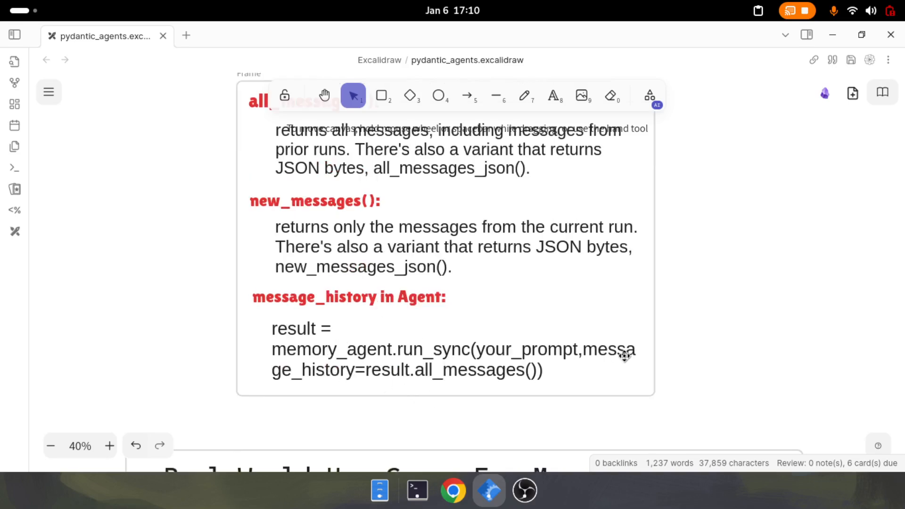
mouse_move(372, 383)
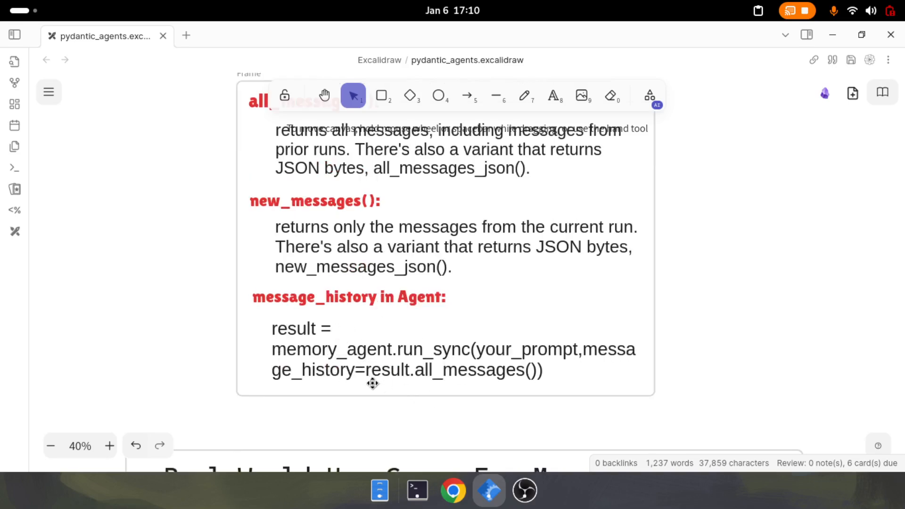
mouse_move(390, 386)
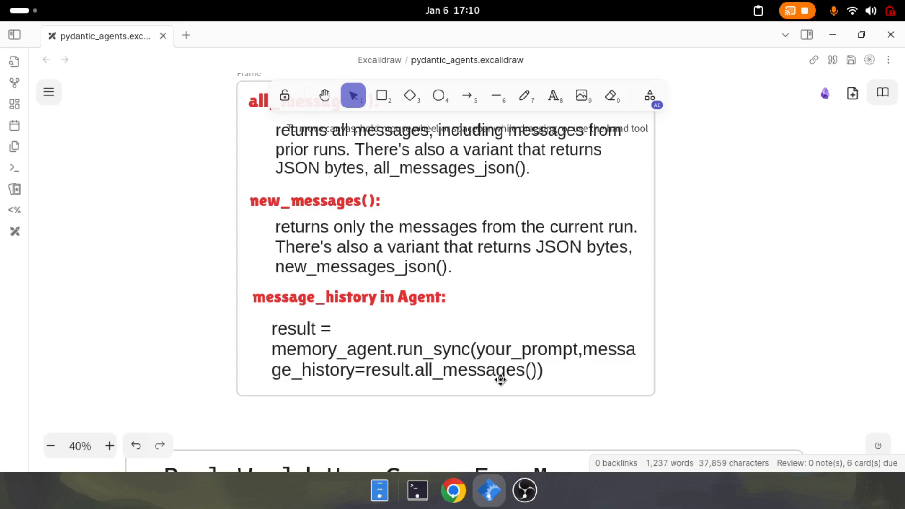
mouse_move(442, 360)
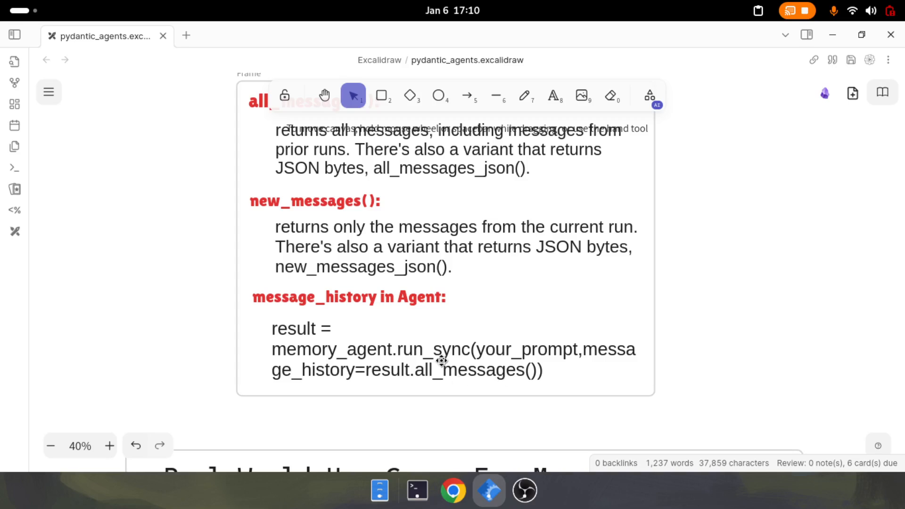
Step: Scroll to the 'Real World Use Cases For Memory in Agents' frame, showing items one to six
scroll(down, 3)
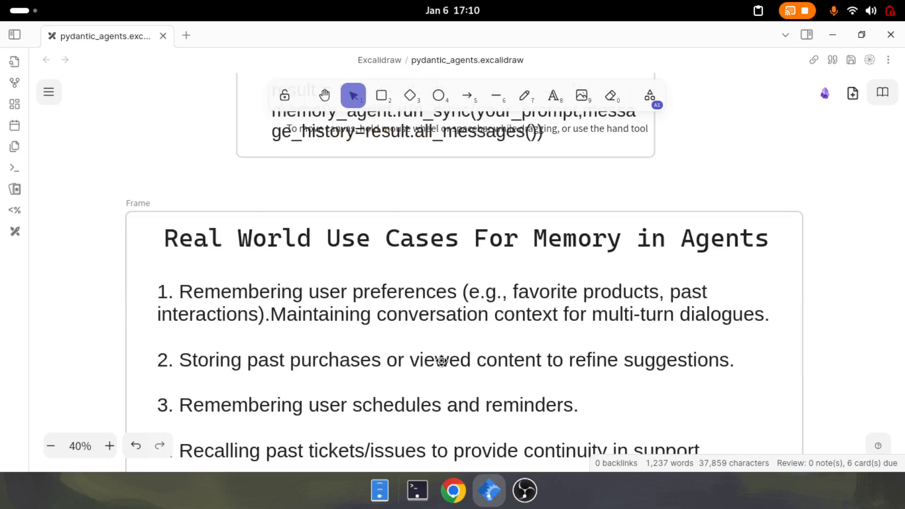
scroll(down, 3)
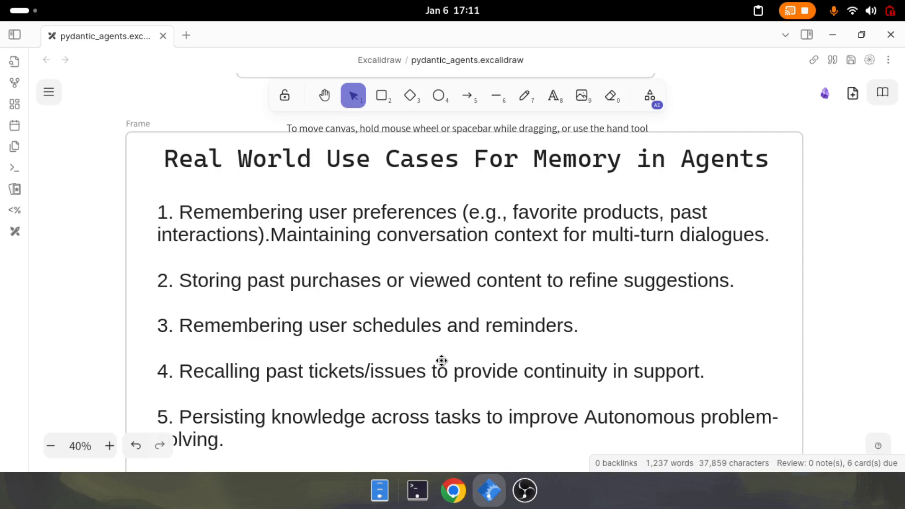
scroll(down, 3)
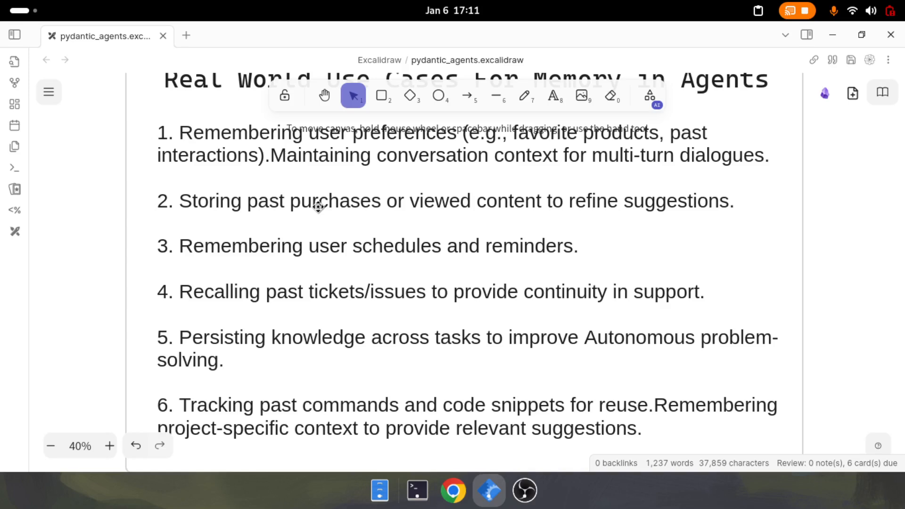
mouse_move(359, 270)
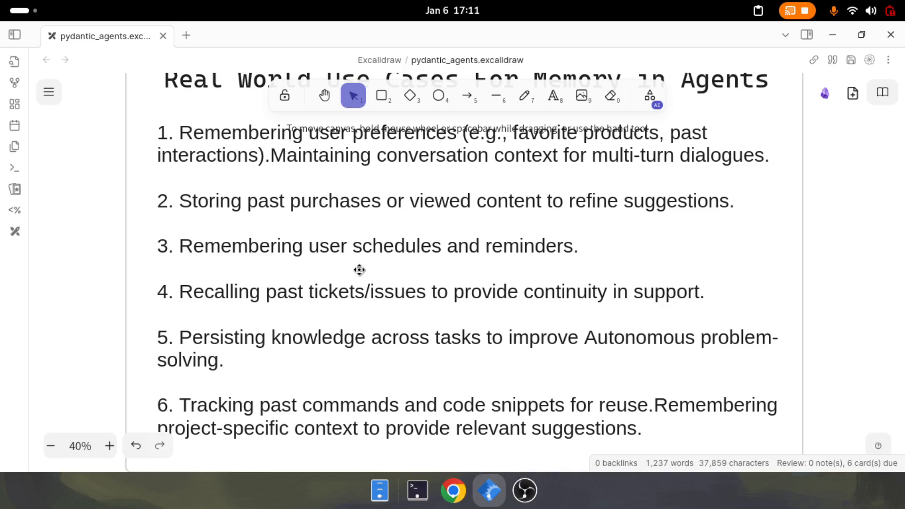
mouse_move(346, 287)
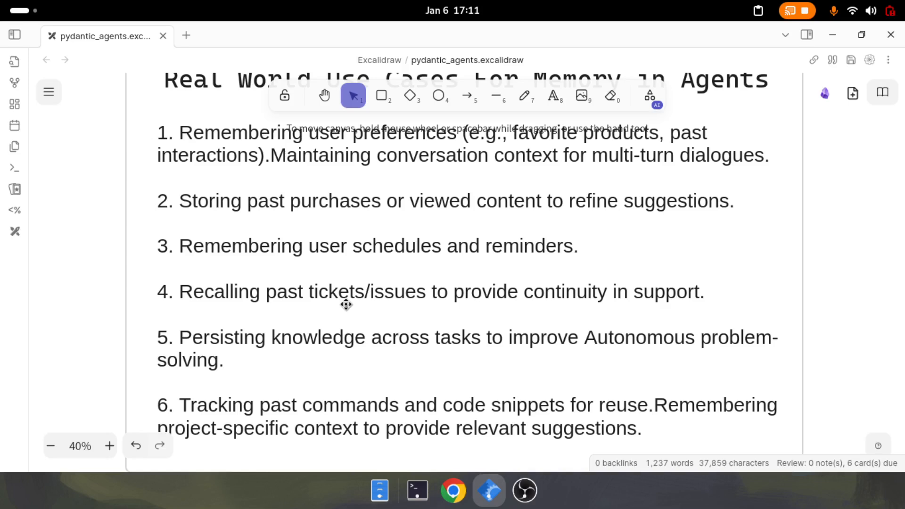
mouse_move(383, 310)
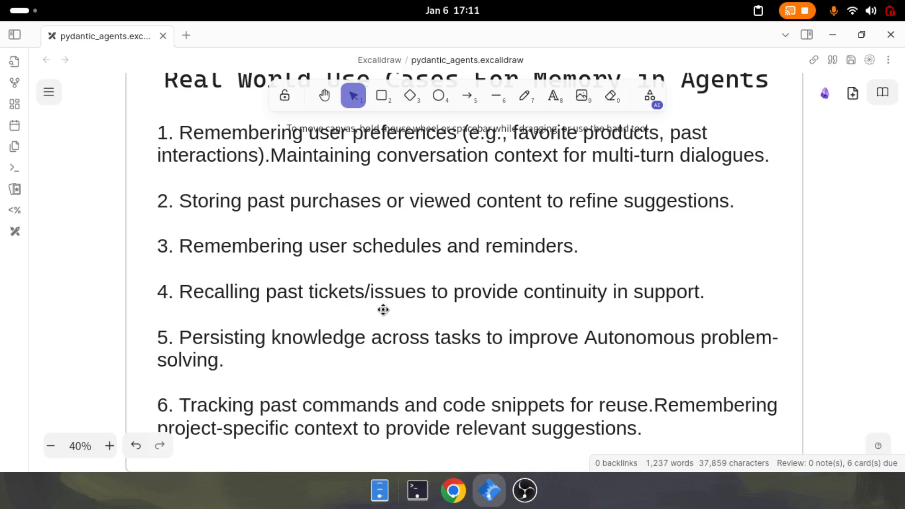
mouse_move(508, 319)
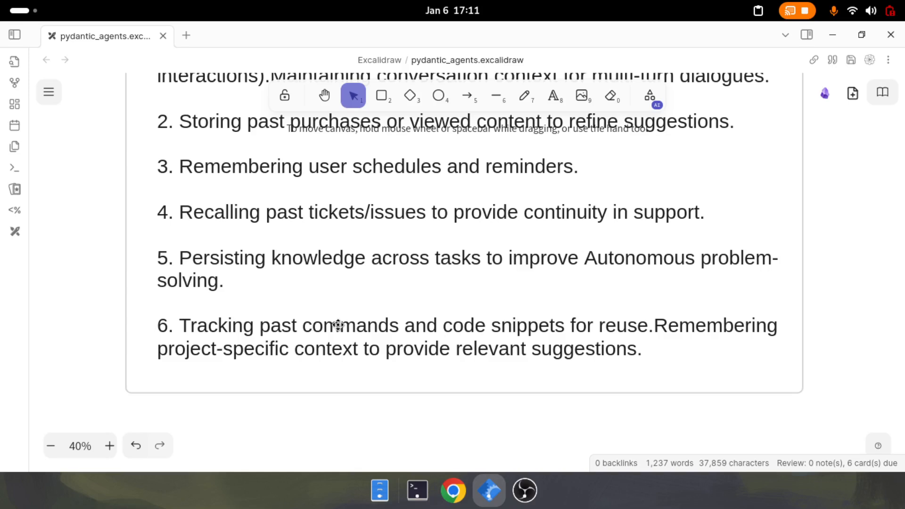
mouse_move(326, 348)
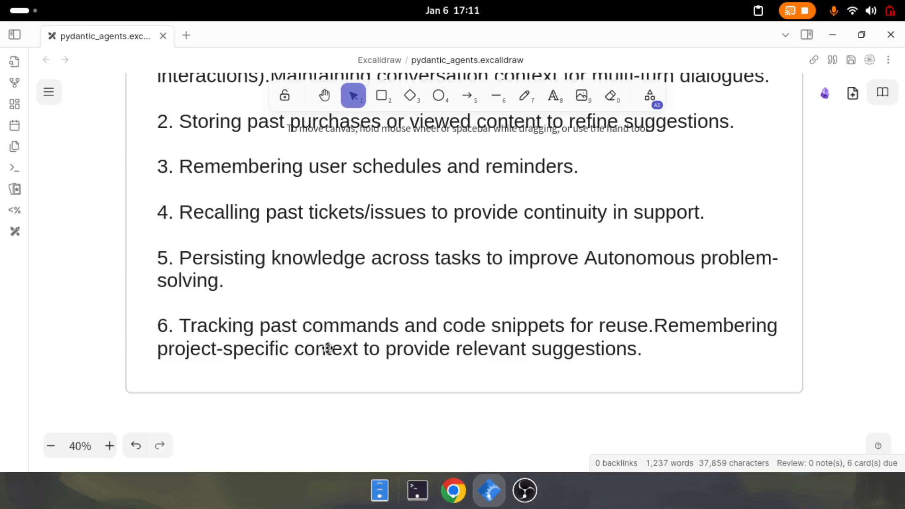
mouse_move(473, 342)
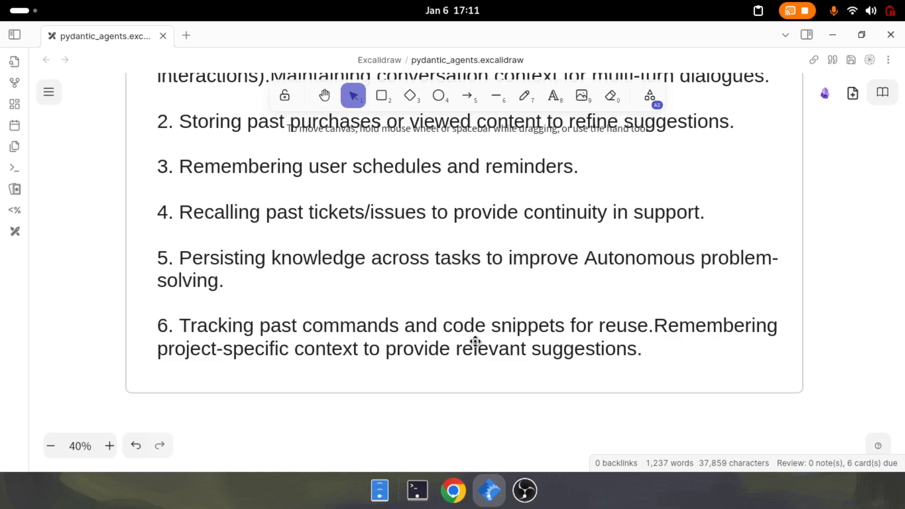
Step: Scroll the slides, then switch to the Neovim terminal showing the interrupted result_validation.py traceback
scroll(down, 3)
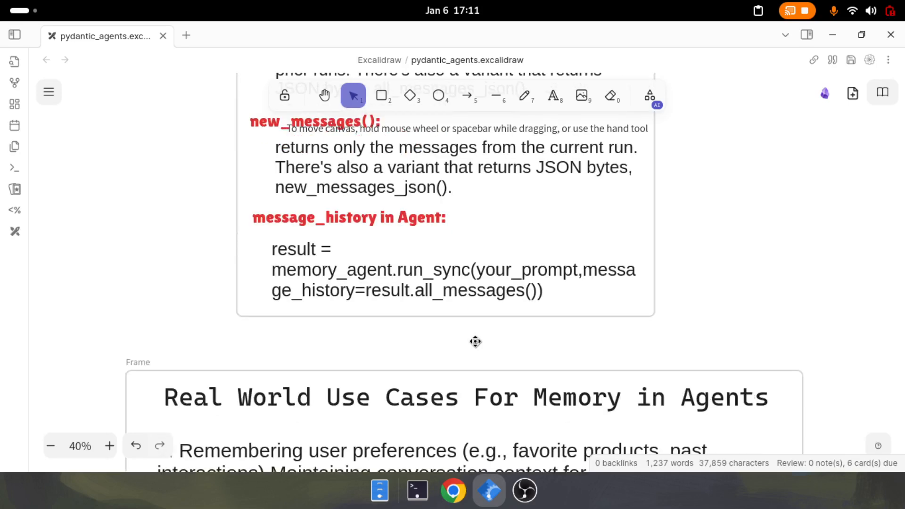
mouse_move(406, 289)
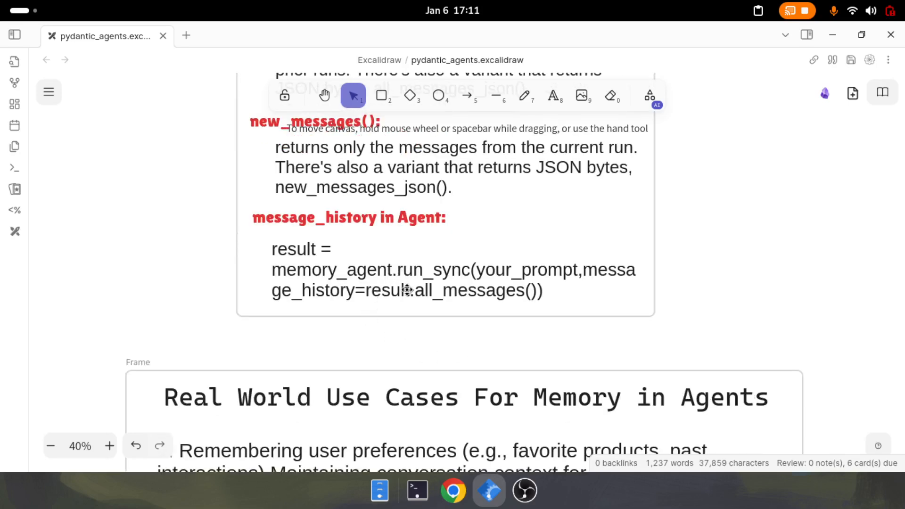
mouse_move(402, 306)
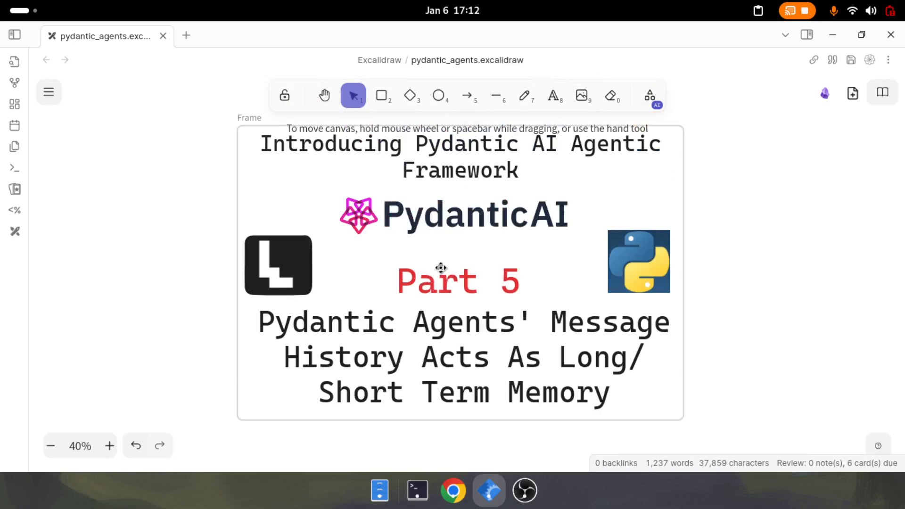
mouse_move(473, 310)
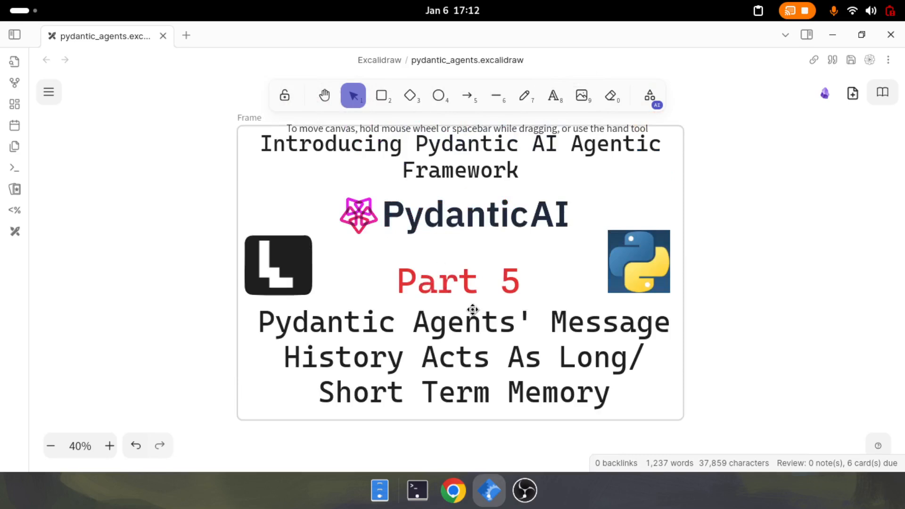
scroll(down, 3)
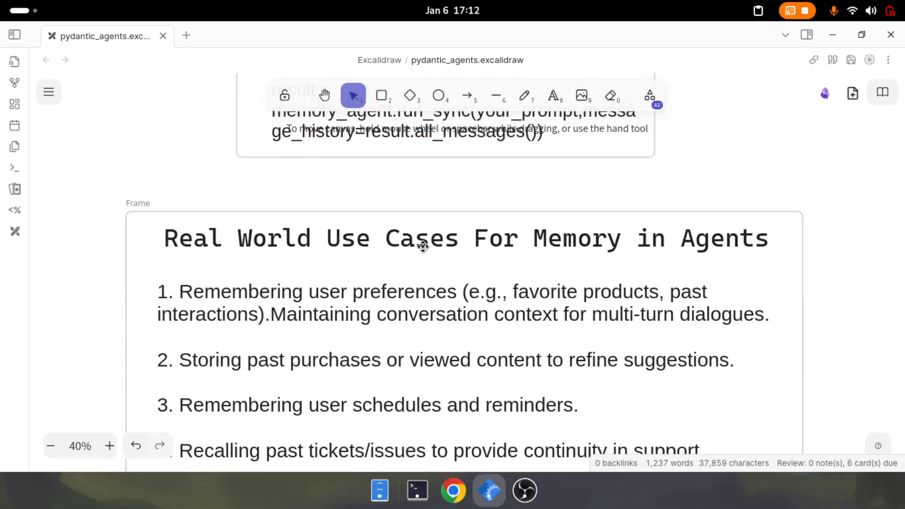
scroll(down, 3)
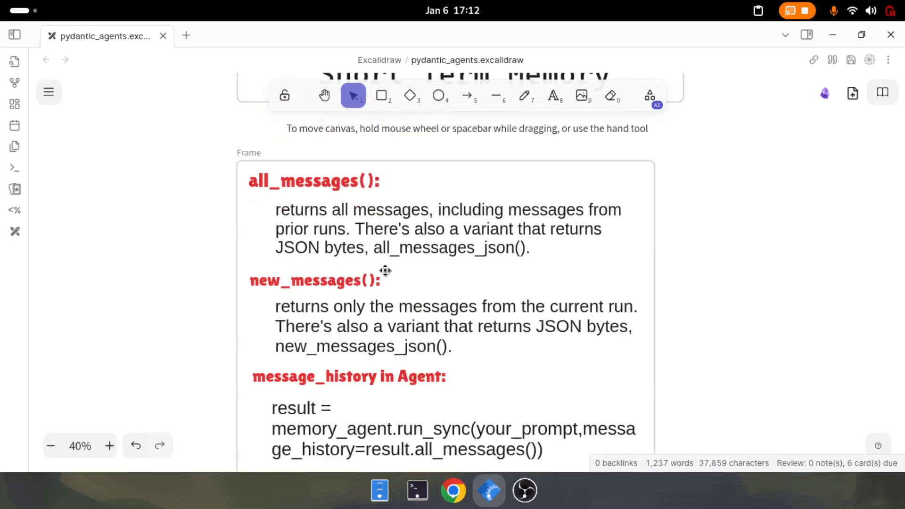
click(417, 491)
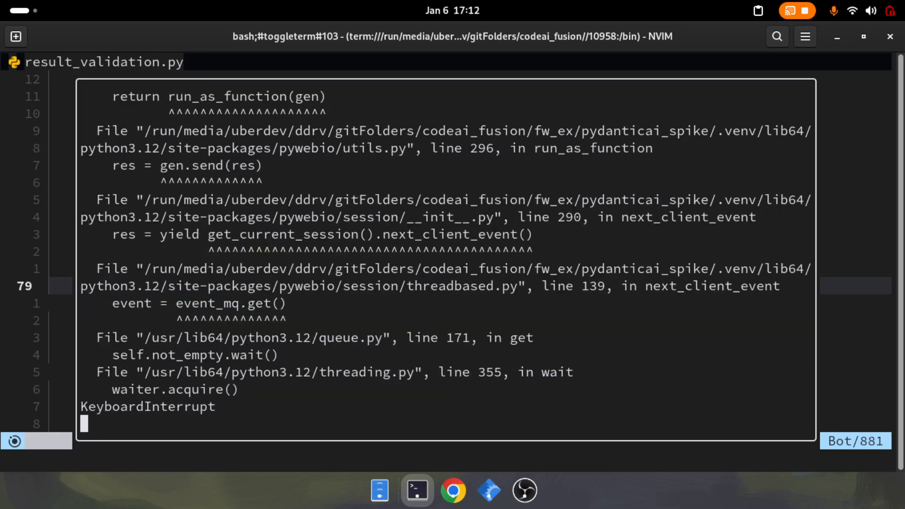
Step: Run python memory.py in the toggleterm terminal to launch the PyWebIO chat page
text(pydanticai_spike$ py)
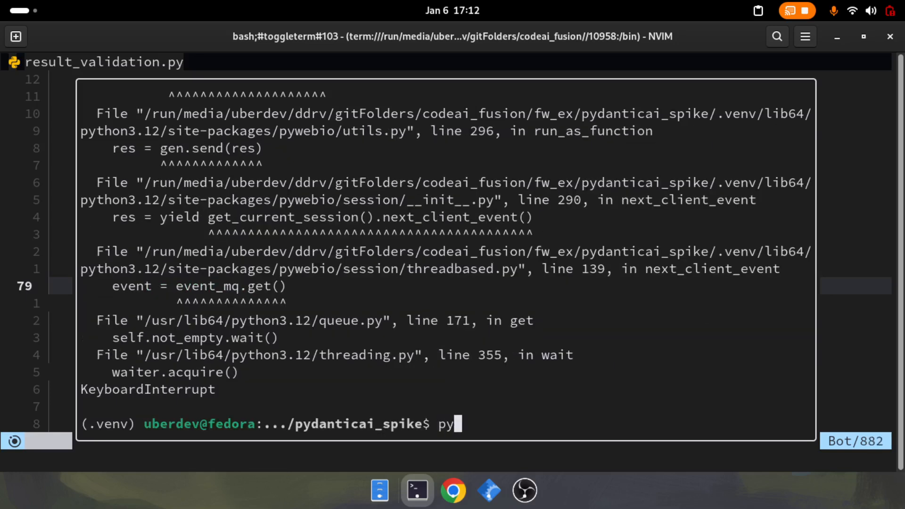
text(thon memory.py)
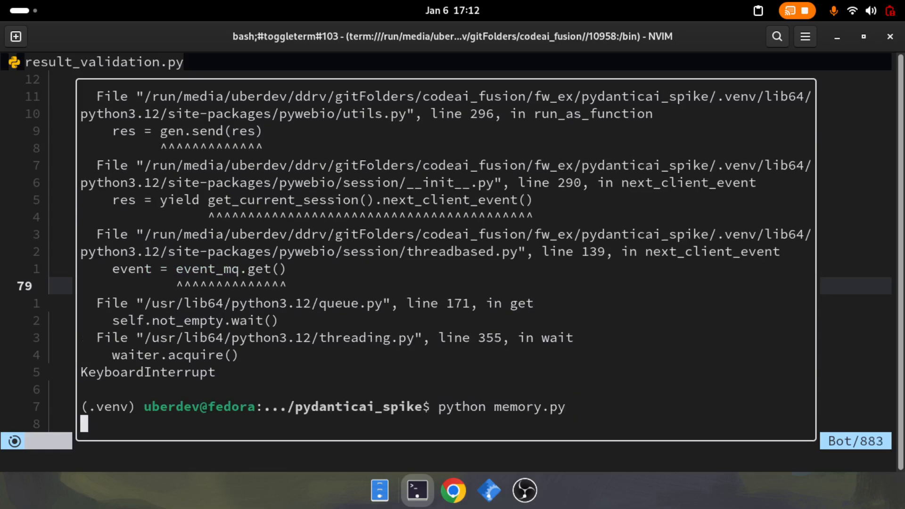
click(452, 491)
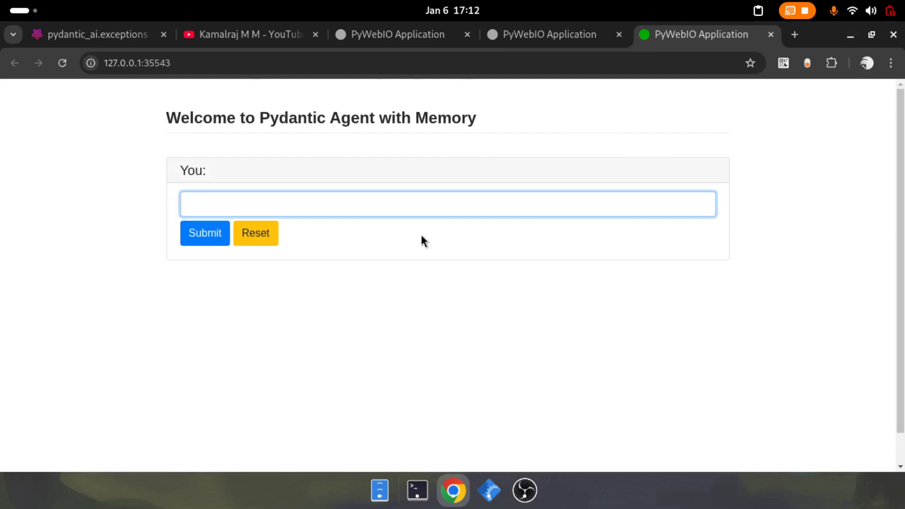
Step: Send 'this is message 1', then submit show_memory to display all memory
text(th)
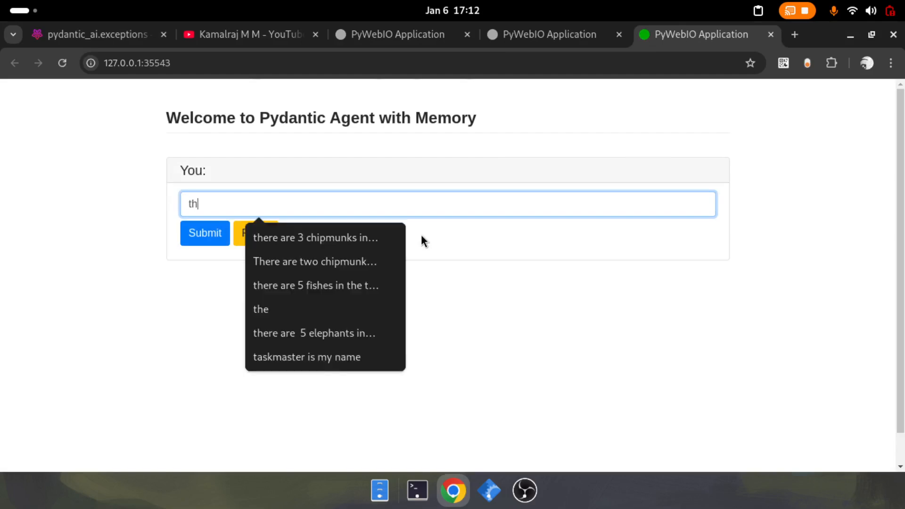
text(this is message)
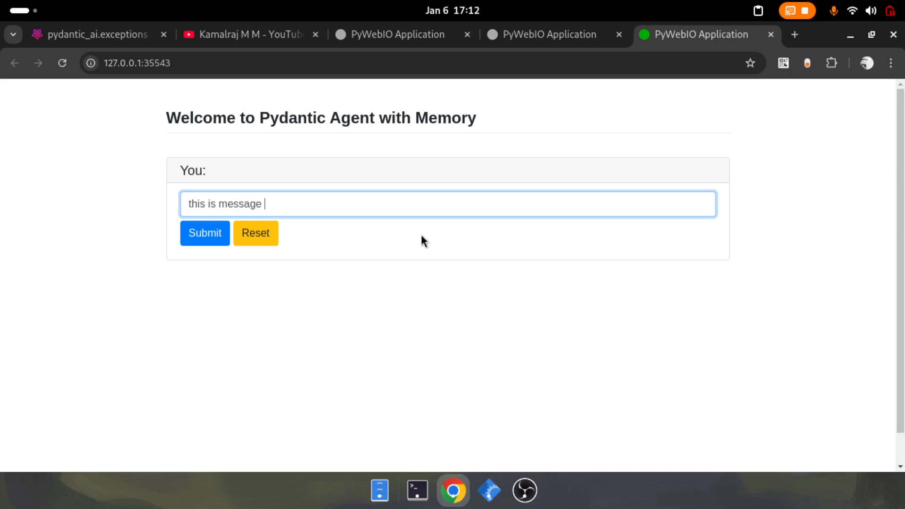
click(205, 233)
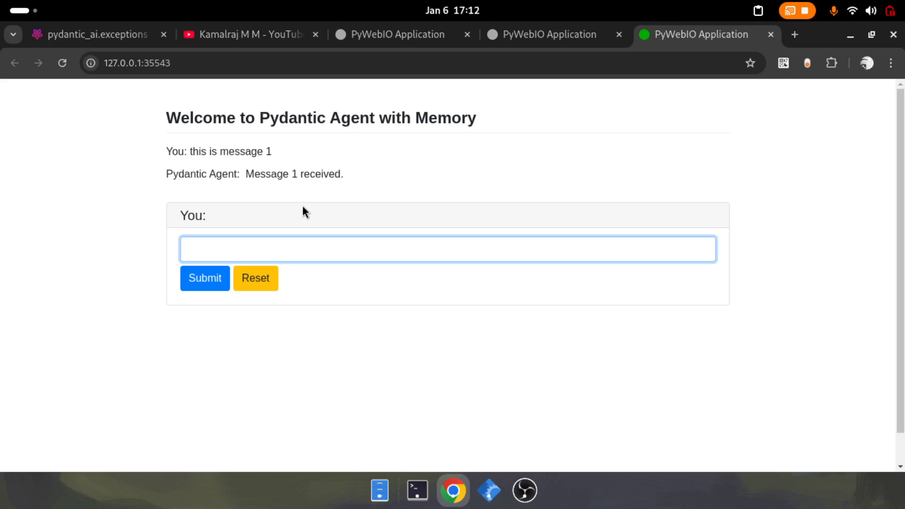
text(show)
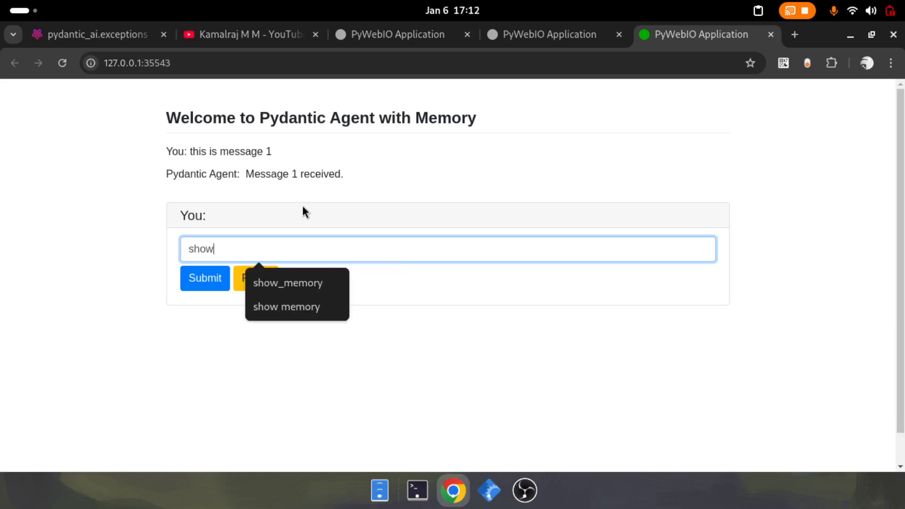
click(287, 283)
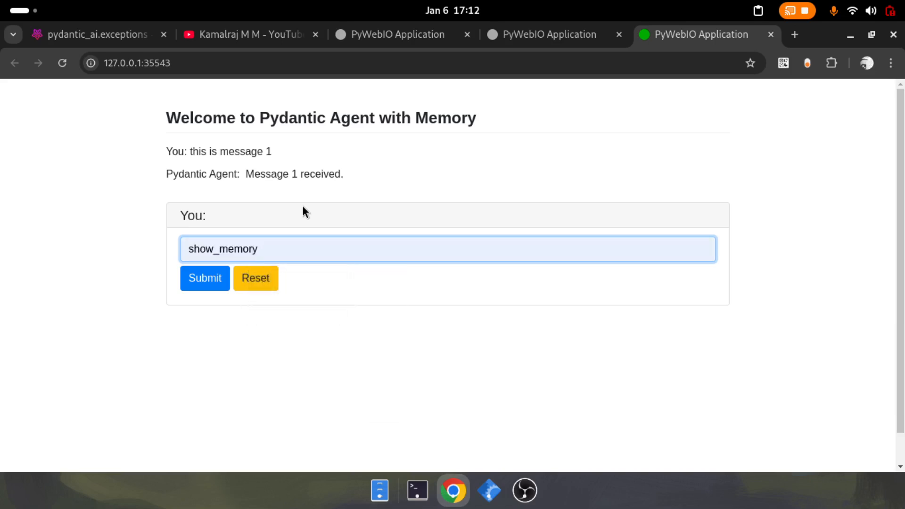
click(204, 278)
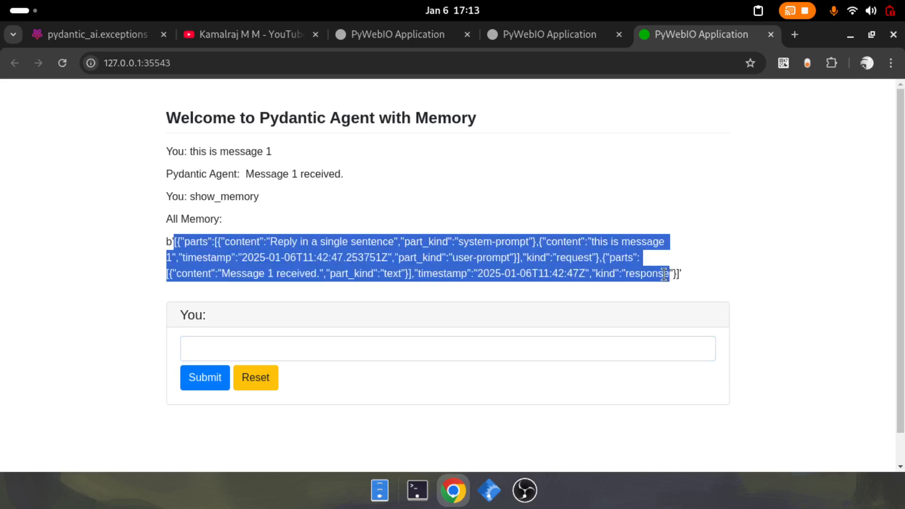
click(227, 267)
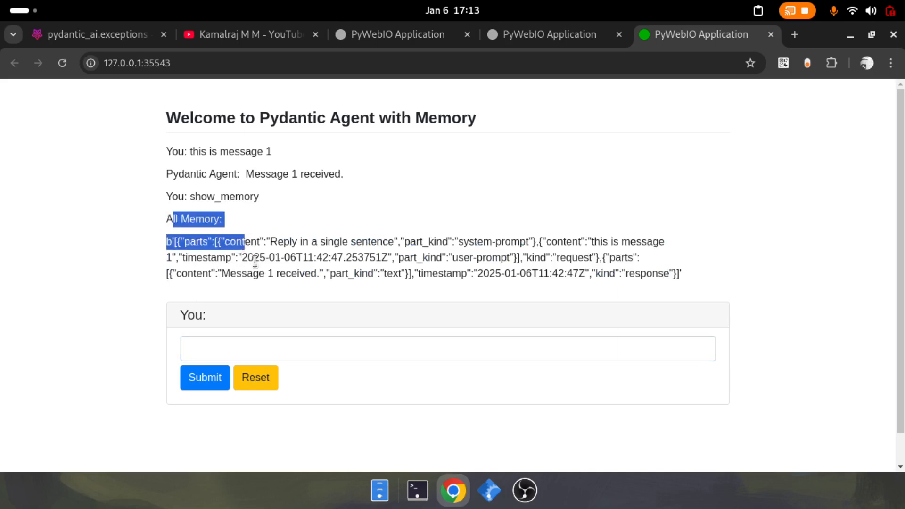
Step: Send 'This is message 2' and run show_memory again, highlighting message 1 in the dump
click(447, 348)
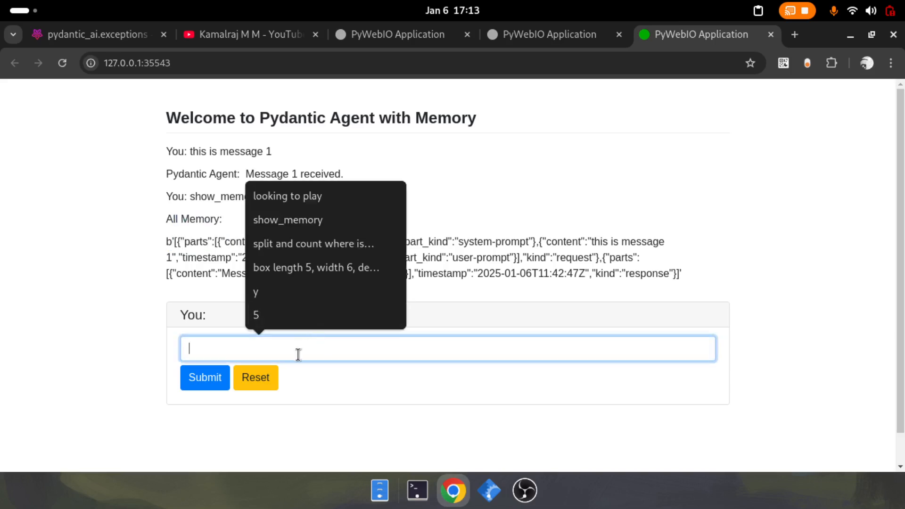
text(This is me)
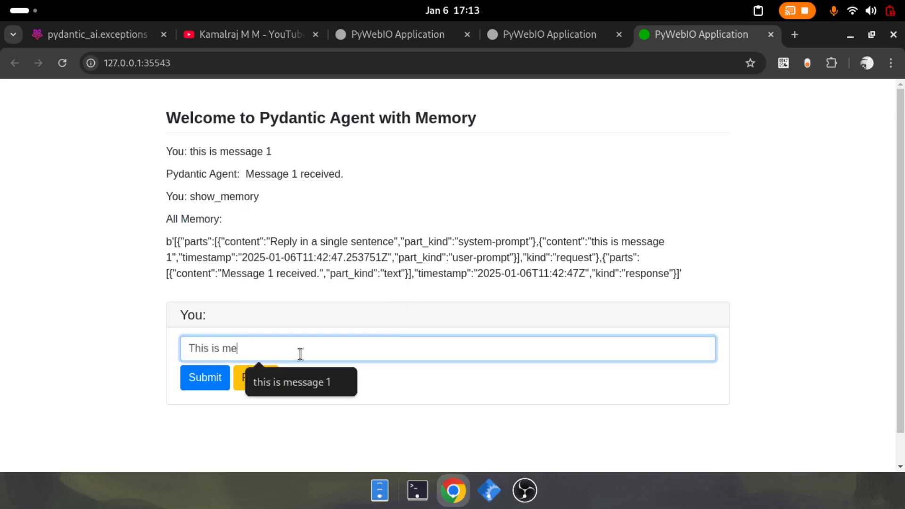
click(204, 377)
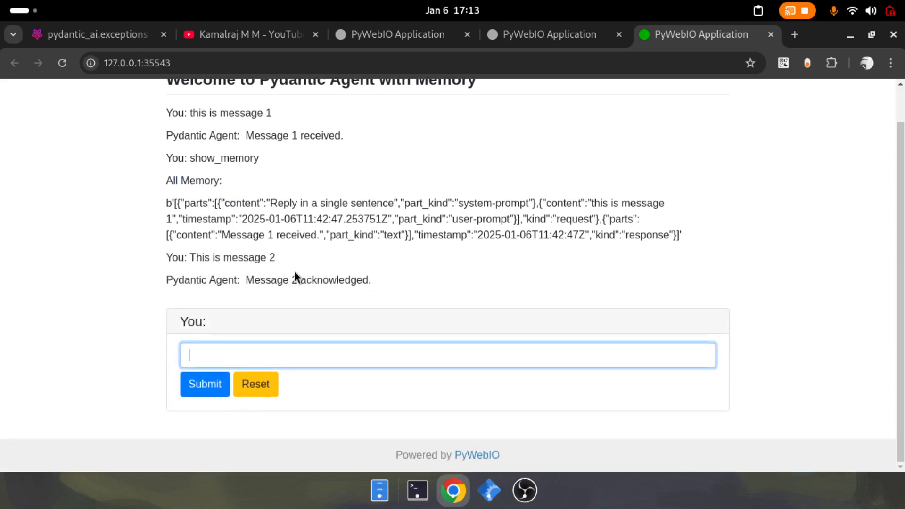
mouse_move(232, 342)
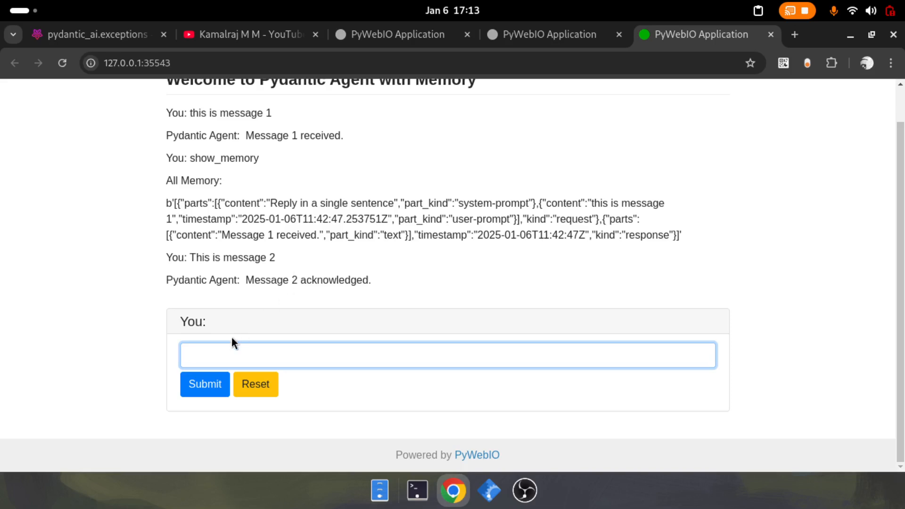
text(show_memory)
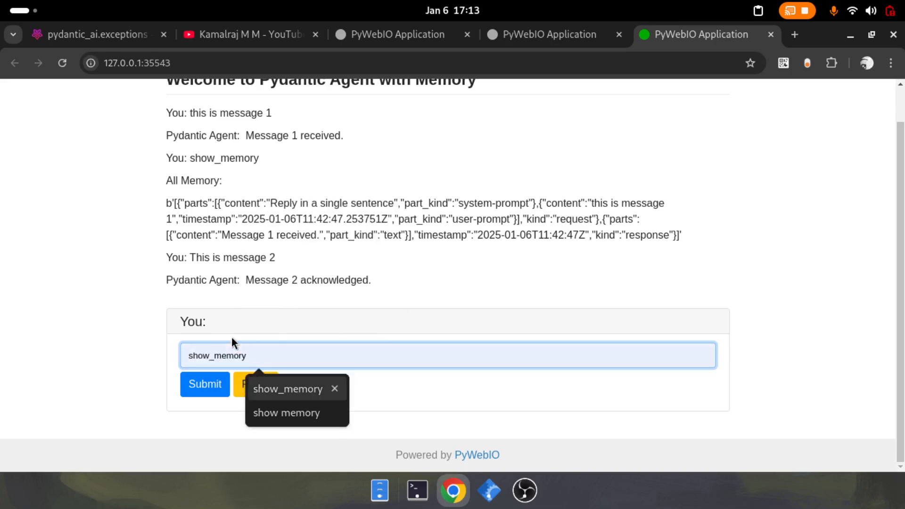
click(204, 383)
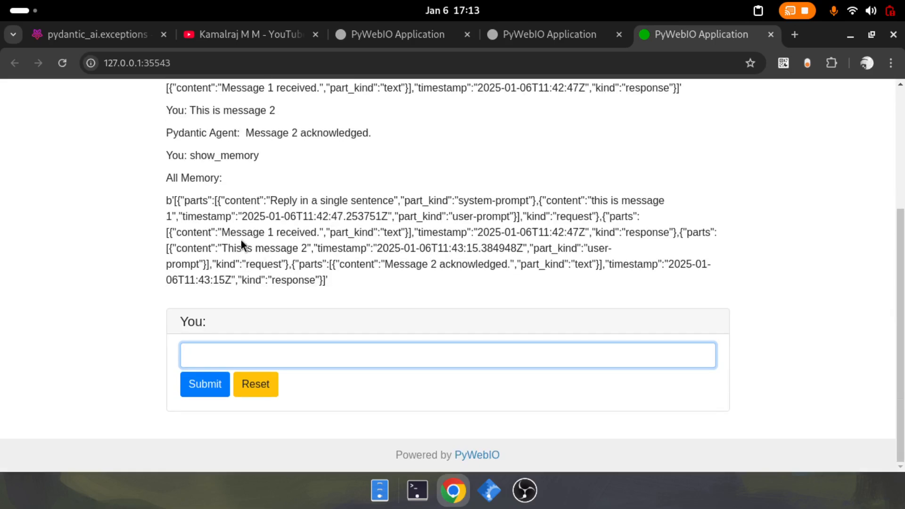
double_click(273, 248)
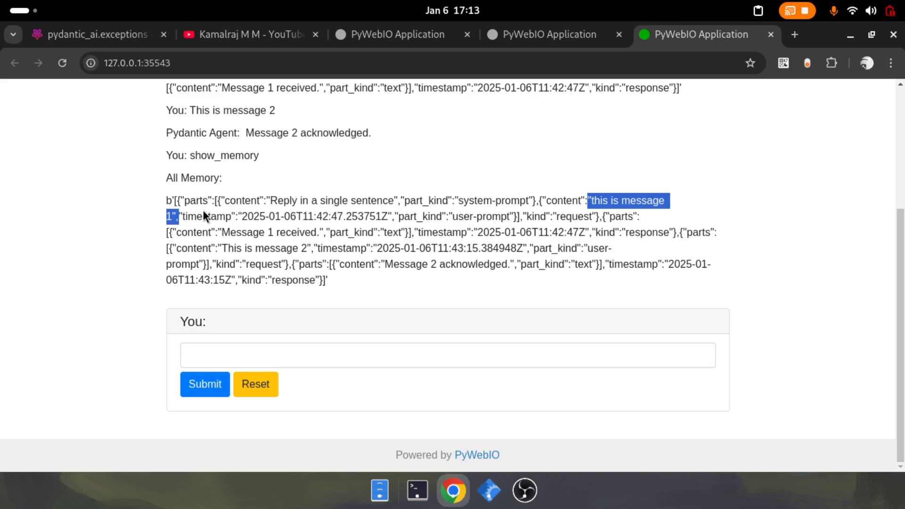
mouse_move(291, 248)
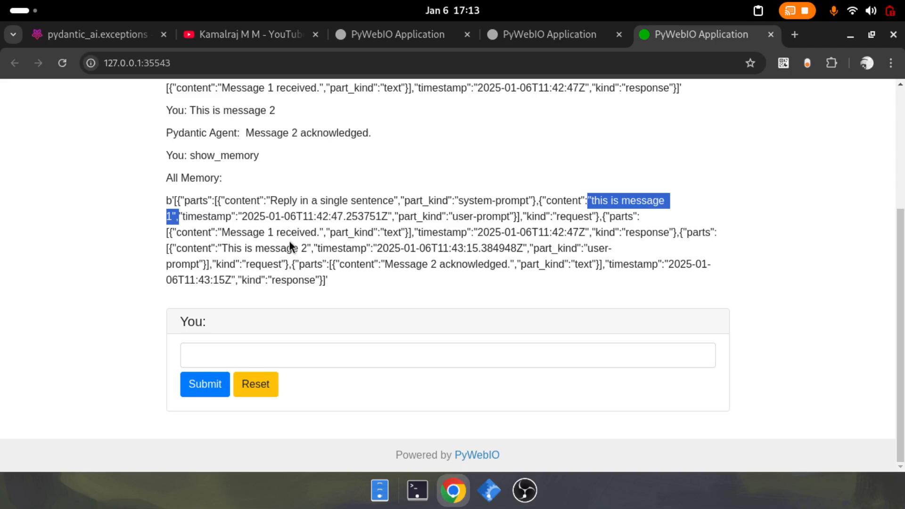
click(448, 354)
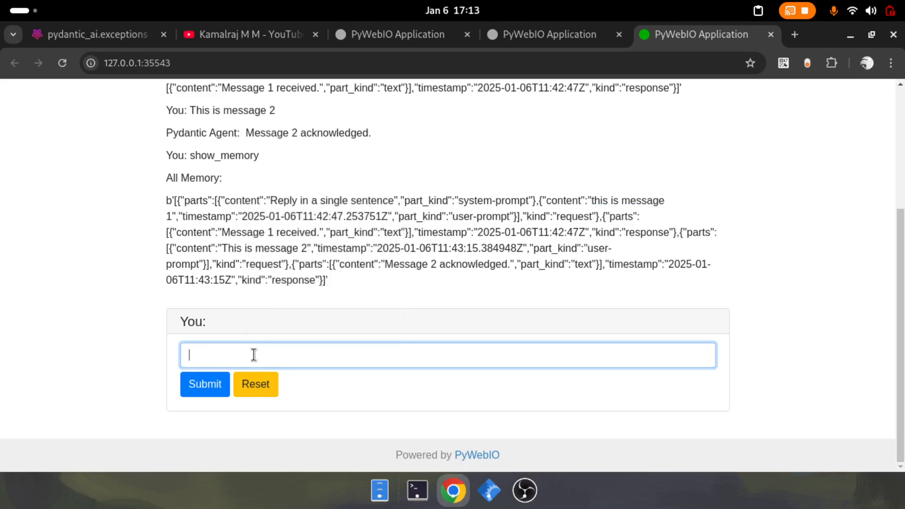
Step: Submit current_memory and scroll to its output holding only the message 2 exchange
text(current_memory)
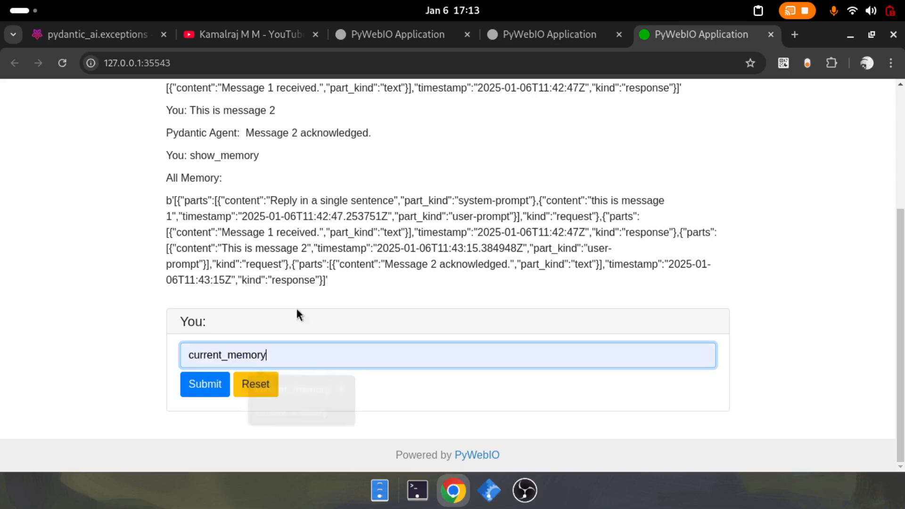
click(204, 384)
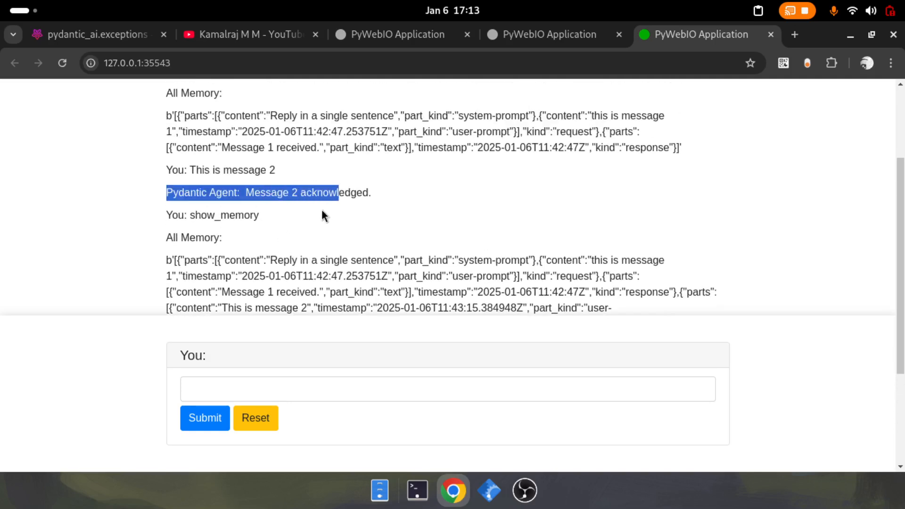
mouse_move(399, 210)
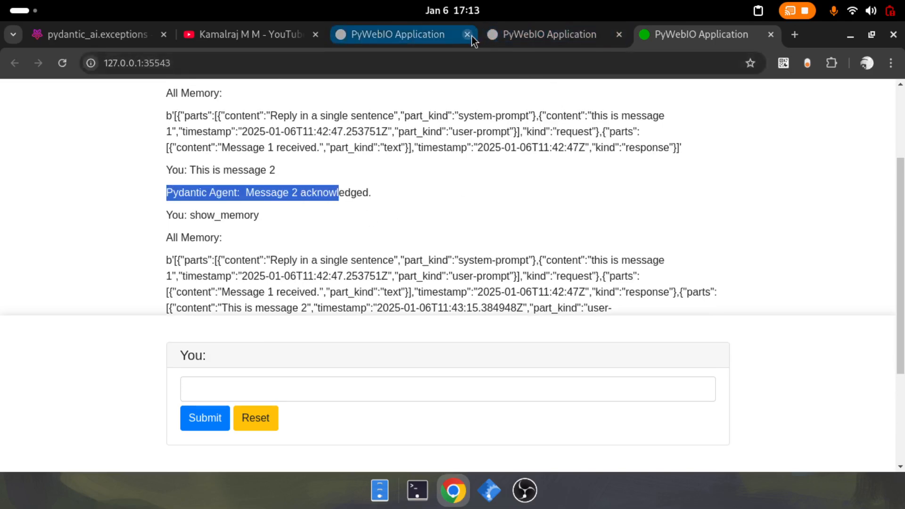
click(467, 34)
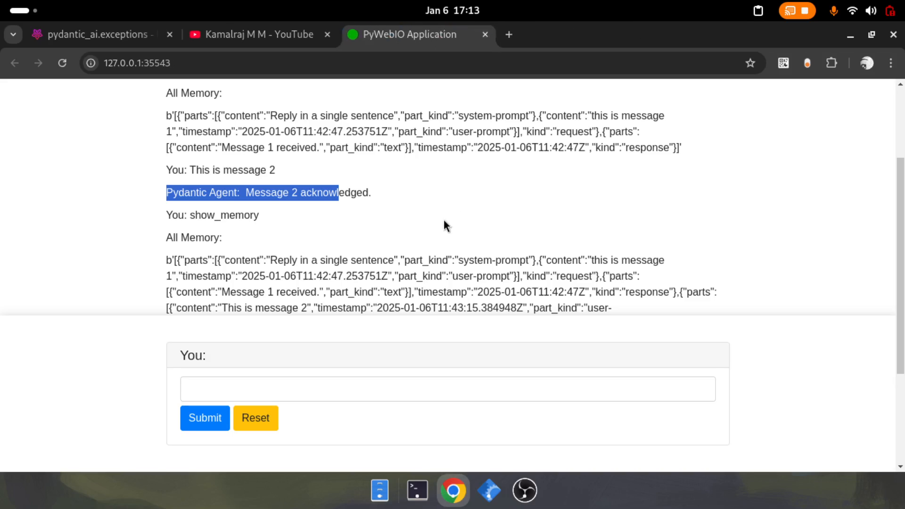
mouse_move(447, 249)
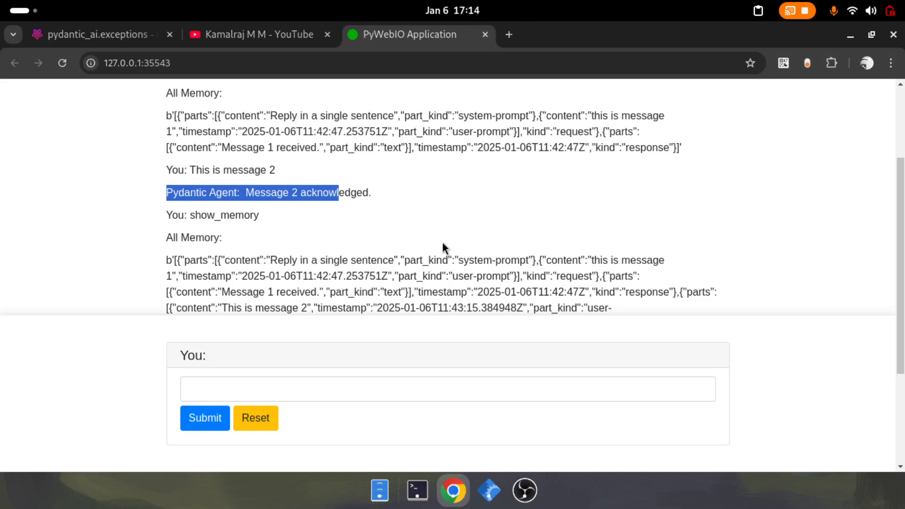
mouse_move(437, 246)
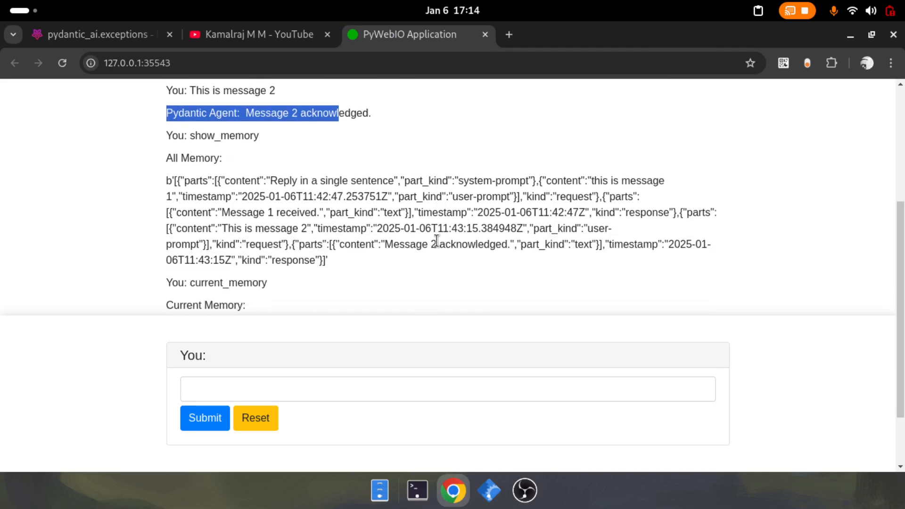
mouse_move(322, 198)
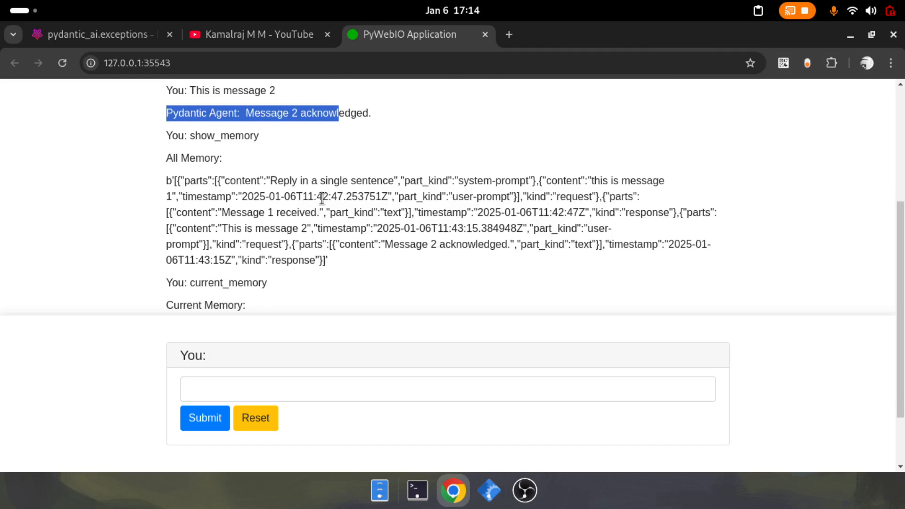
scroll(down, 3)
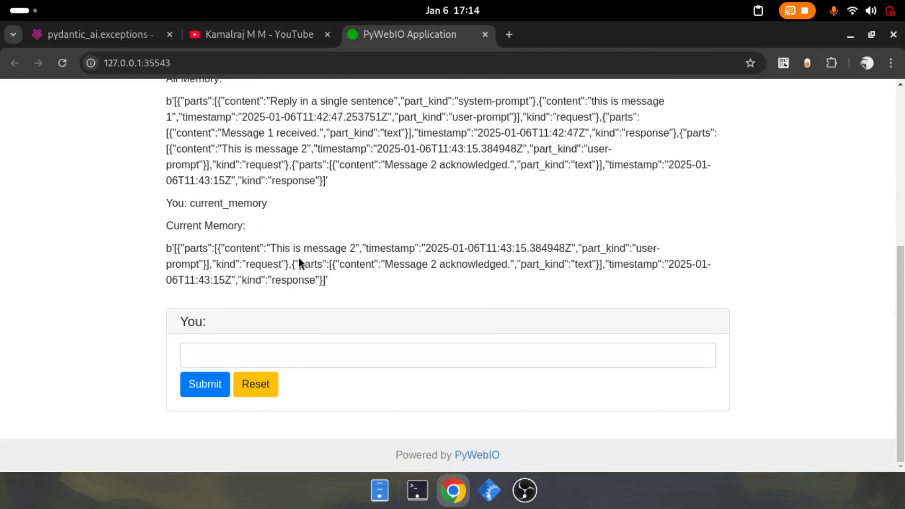
click(488, 490)
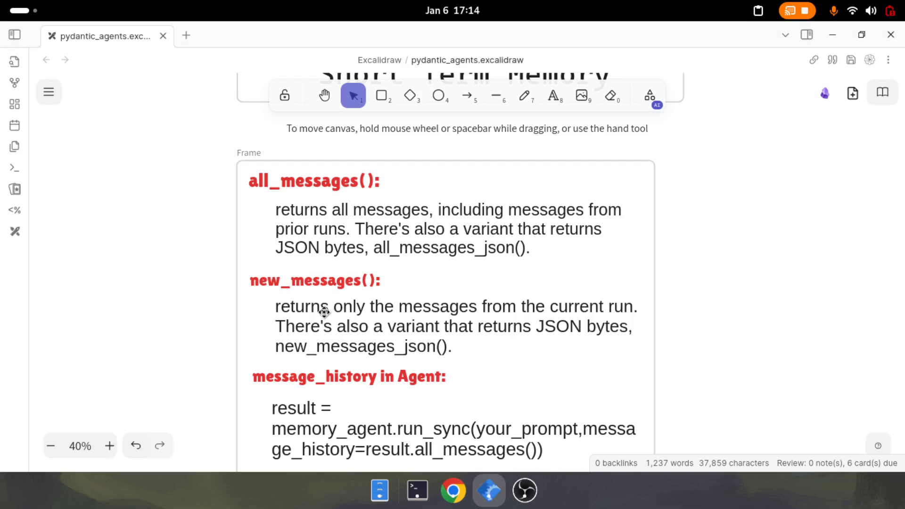
mouse_move(375, 304)
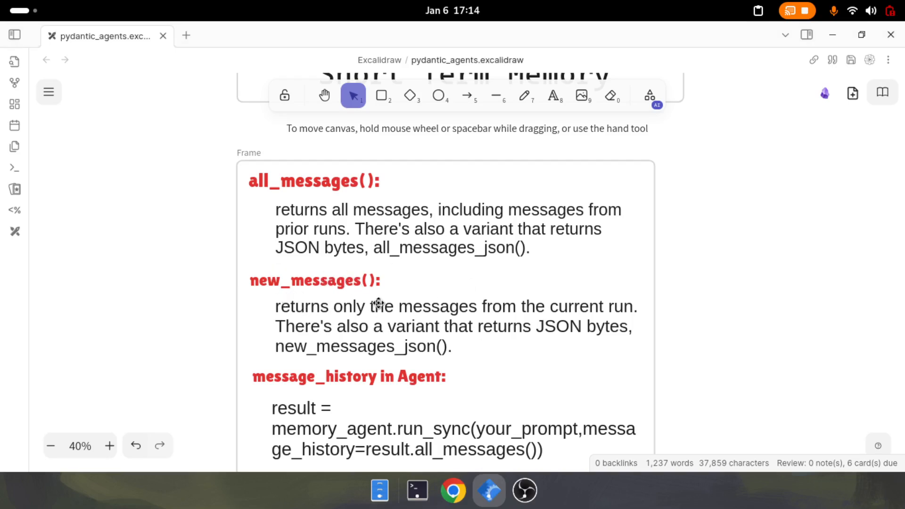
mouse_move(375, 211)
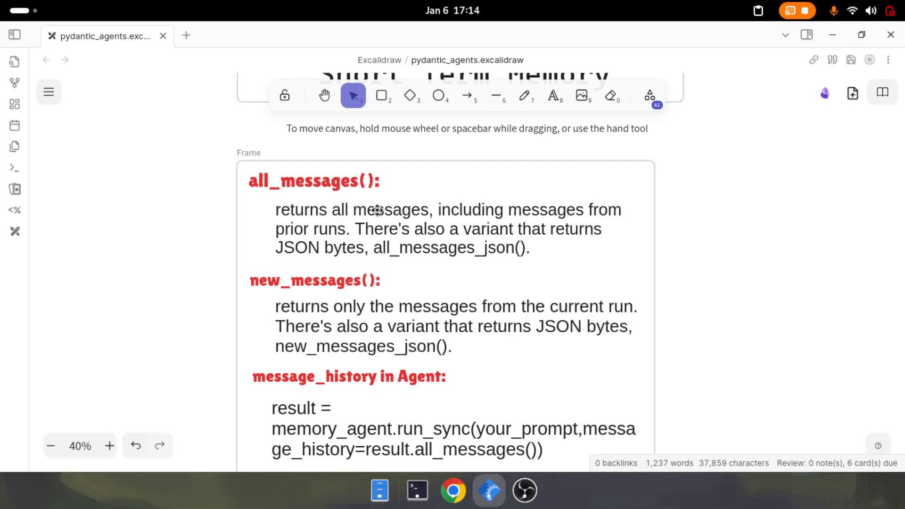
mouse_move(375, 239)
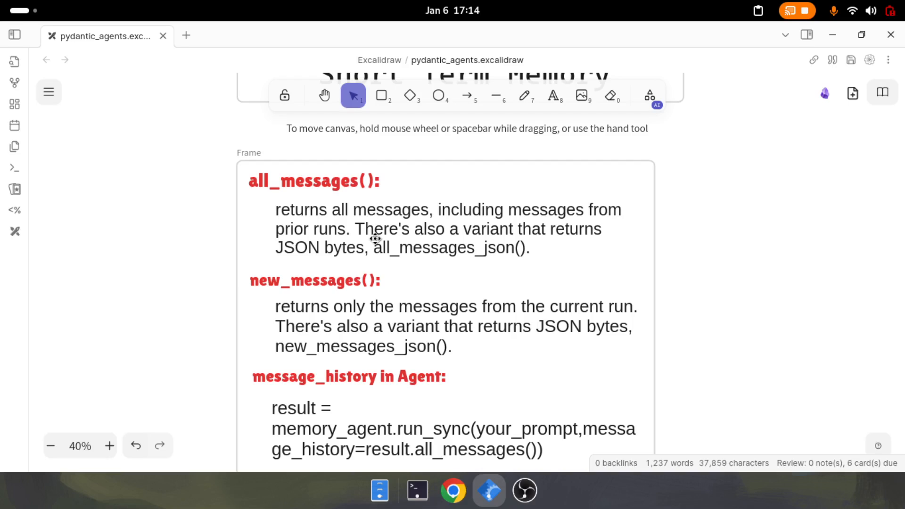
mouse_move(432, 289)
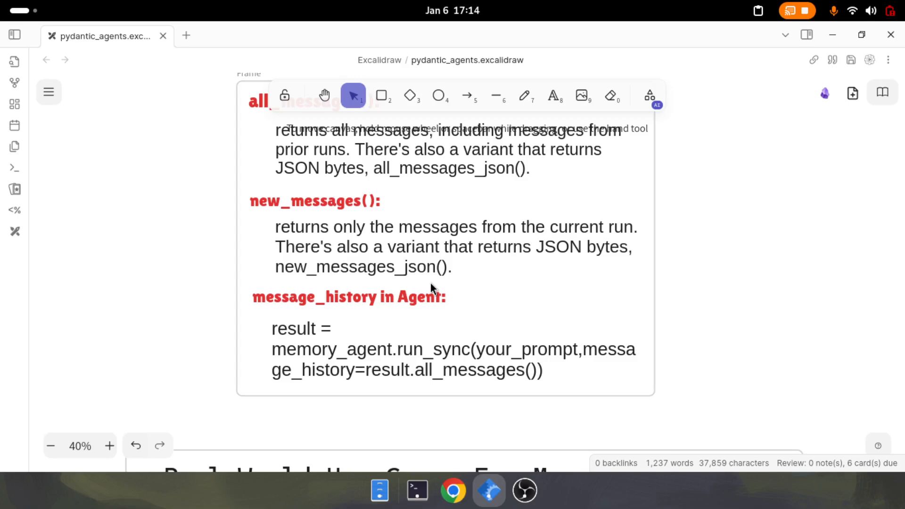
Step: Leave the Excalidraw message-methods slide for the Neovim terminal
click(417, 491)
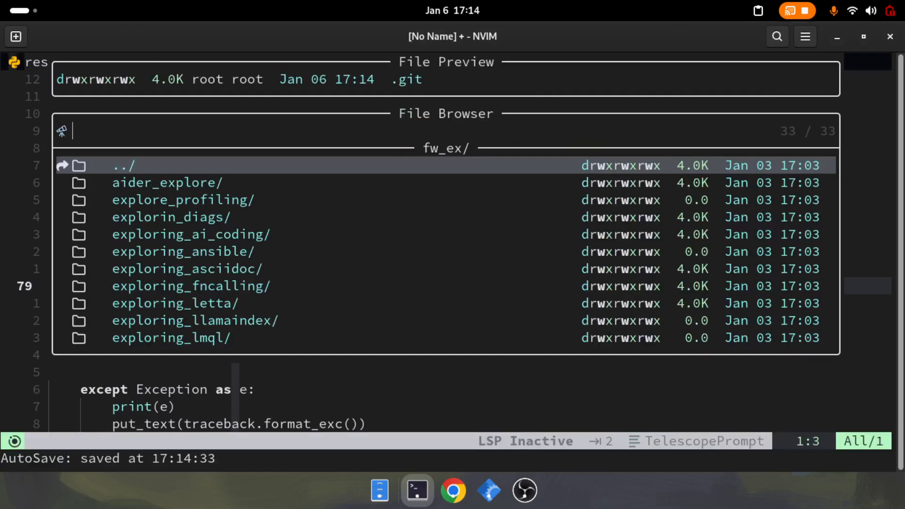
Step: Open memory.py from the file browser and scroll to the show_memory/current_memory branches
text(py)
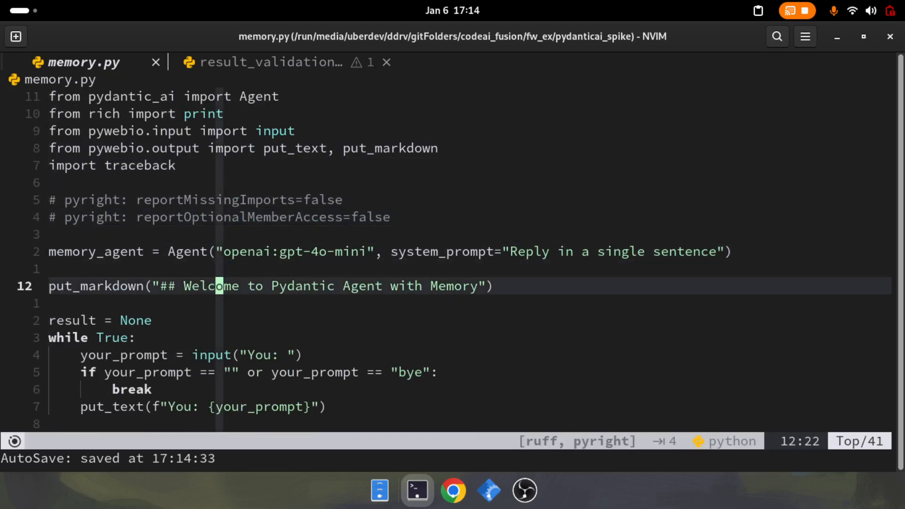
scroll(down, 3)
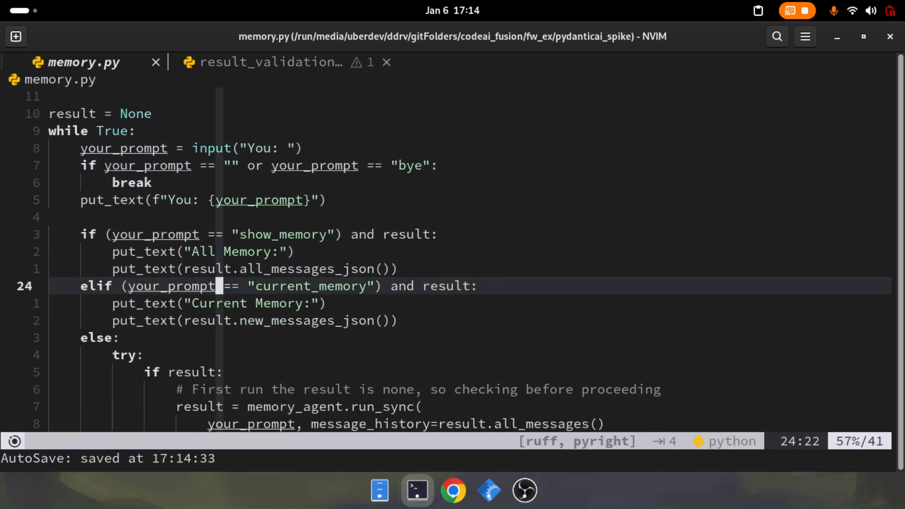
scroll(down, 3)
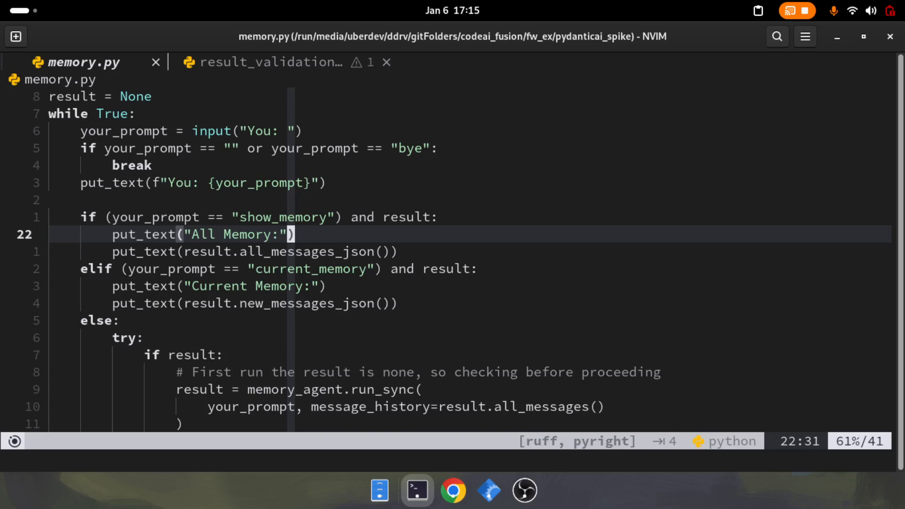
mouse_move(268, 290)
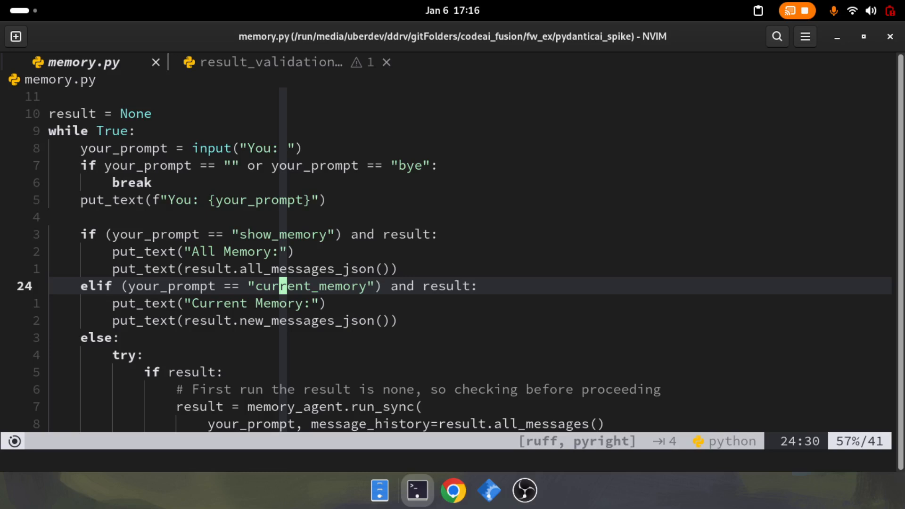
Step: Scroll memory.py down to run_sync with message_history=result.all_messages()
scroll(down, 3)
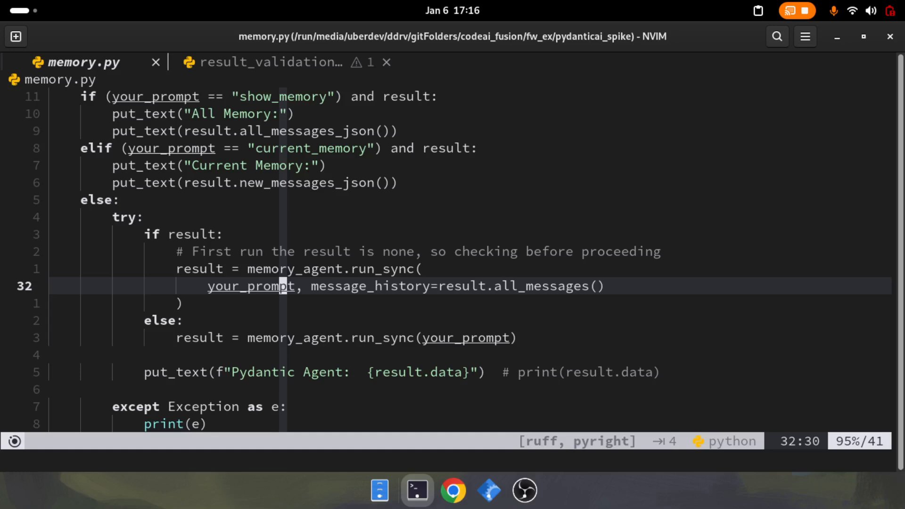
click(453, 490)
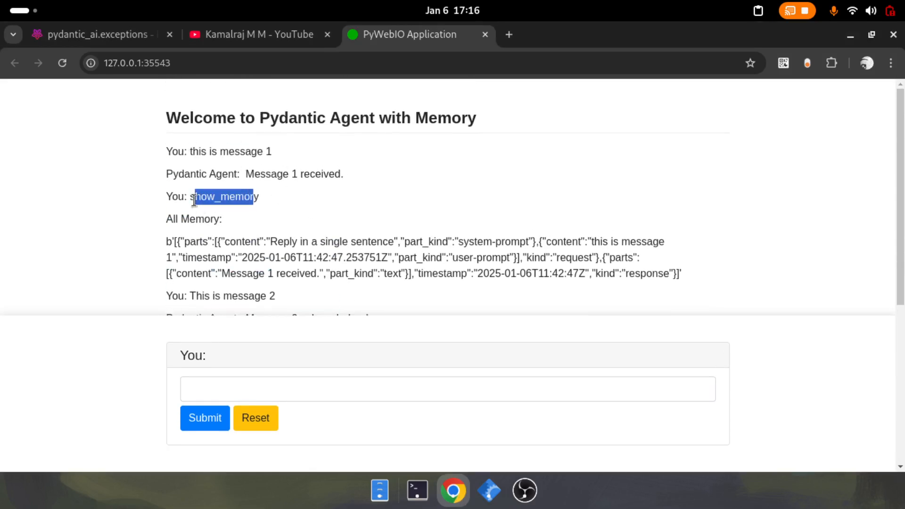
Step: Scroll the chat from the welcome heading down to the Current Memory output
scroll(down, 3)
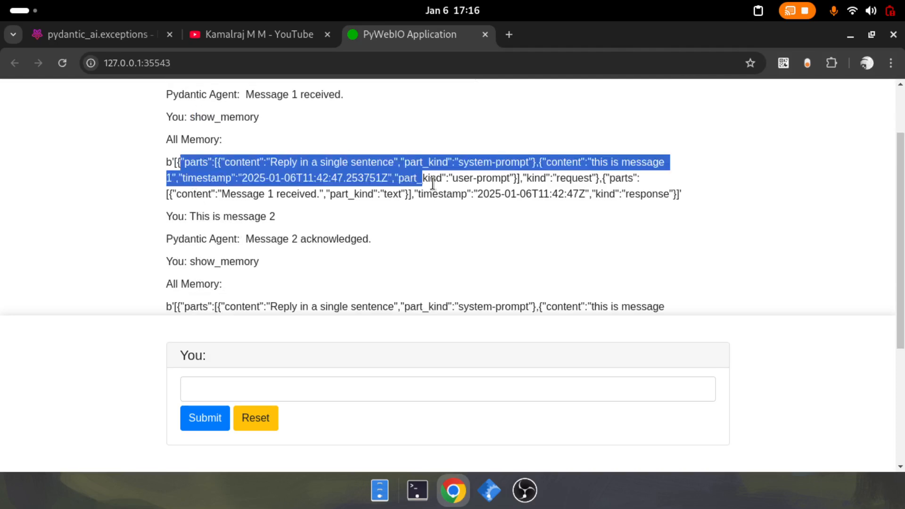
scroll(down, 3)
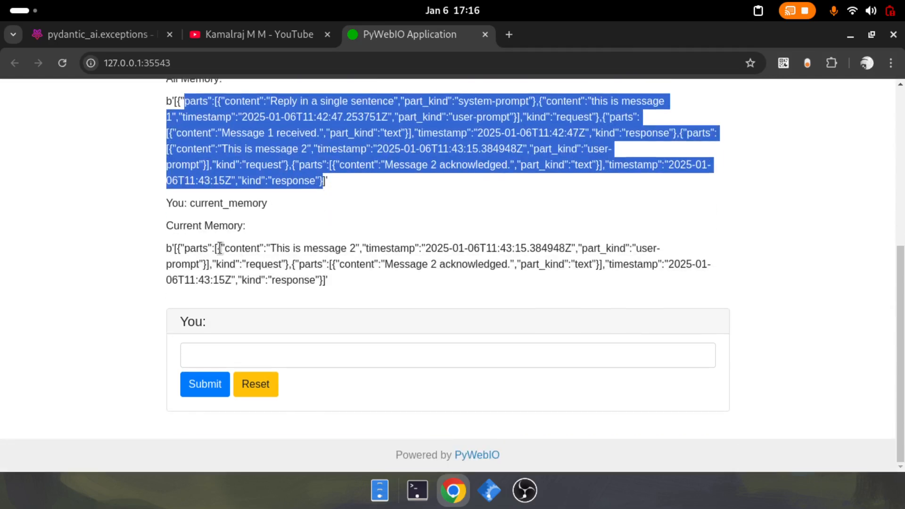
text(current_memory)
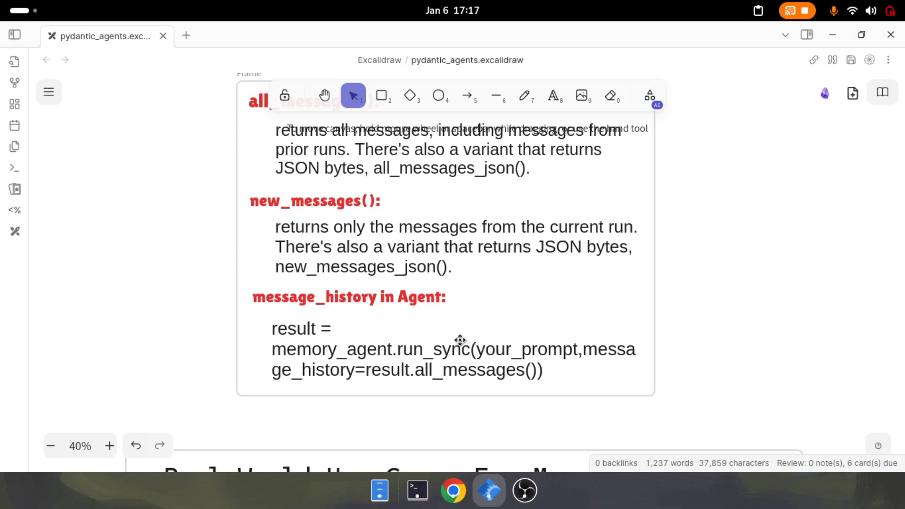
Step: Scroll past the six real-world use cases slide to the Part 5 message history title frame
scroll(down, 3)
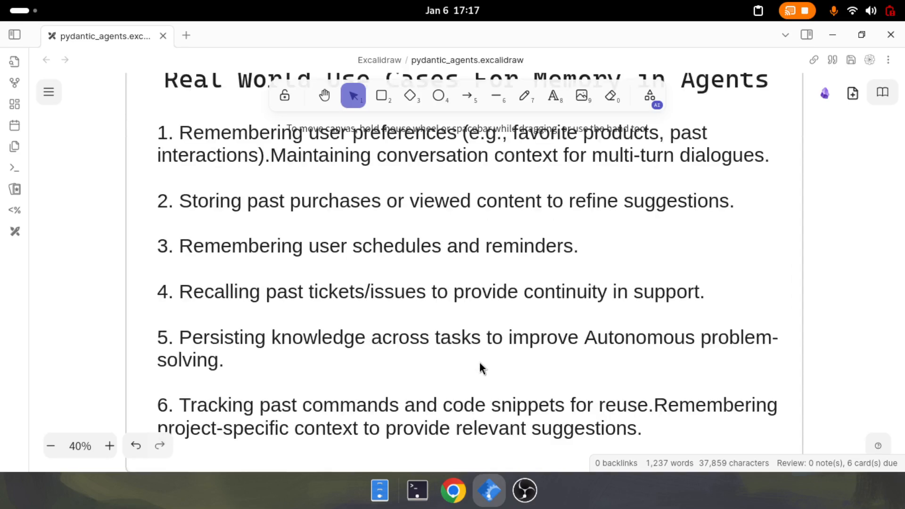
scroll(down, 3)
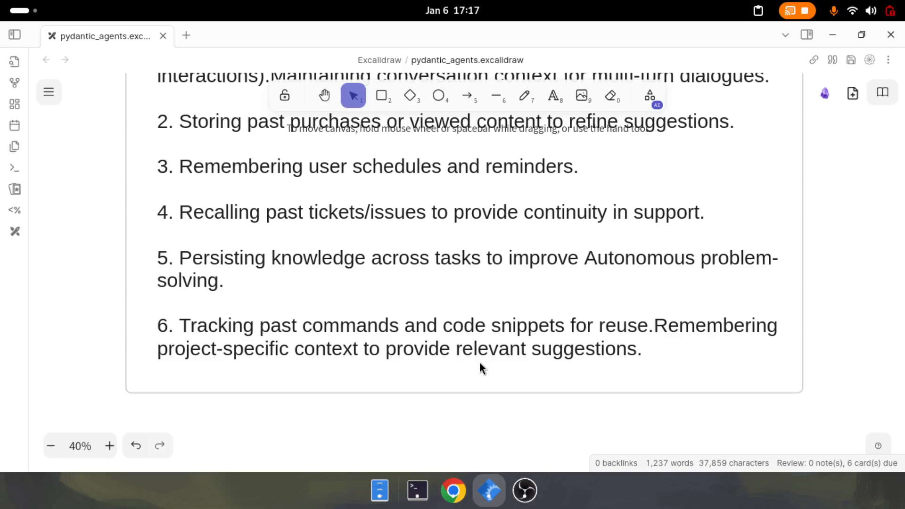
scroll(down, 3)
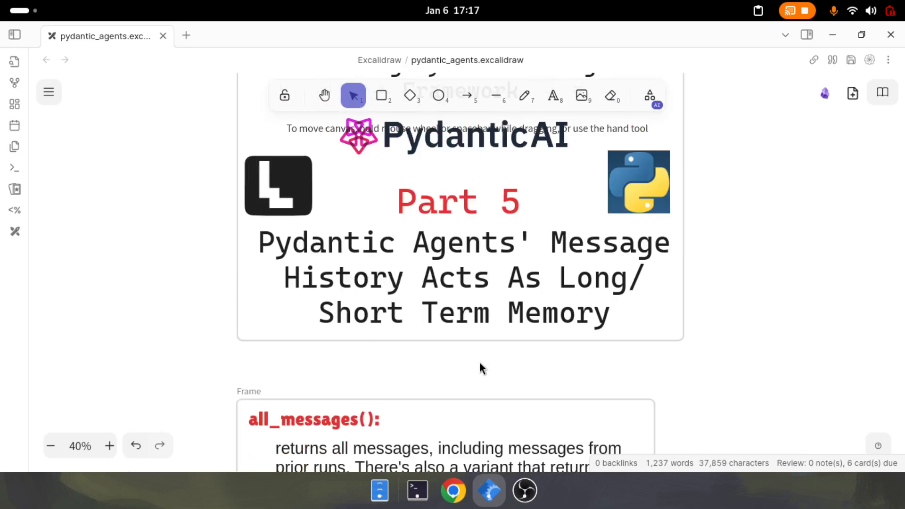
scroll(down, 3)
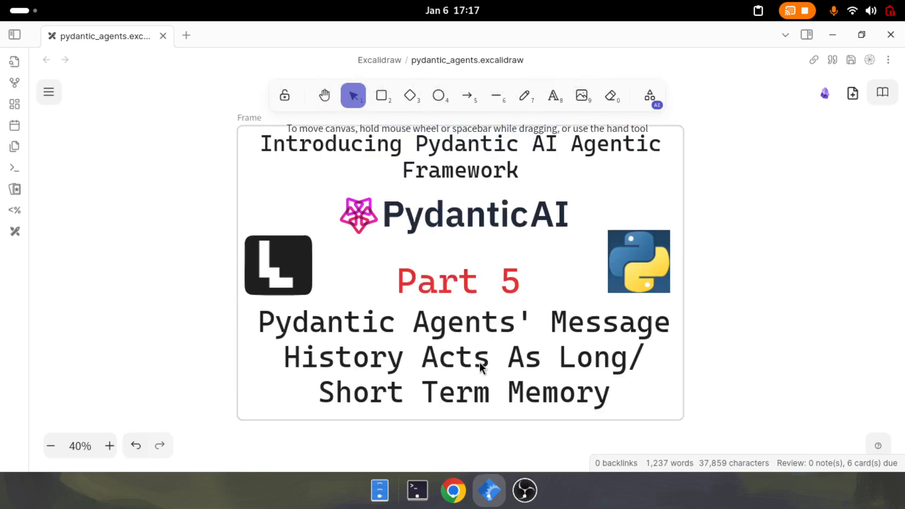